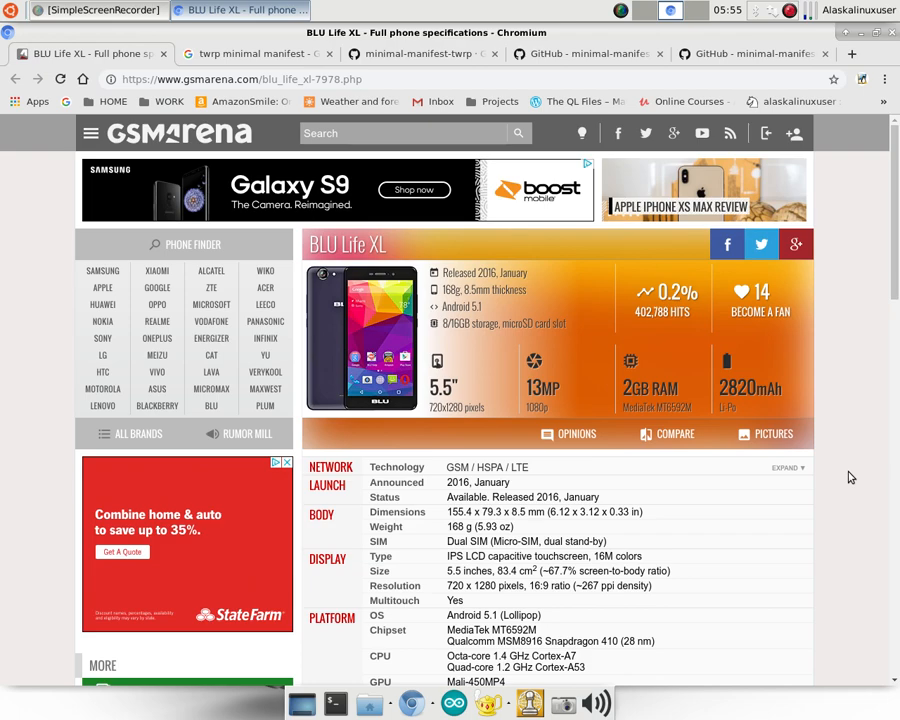
mouse_move(858, 392)
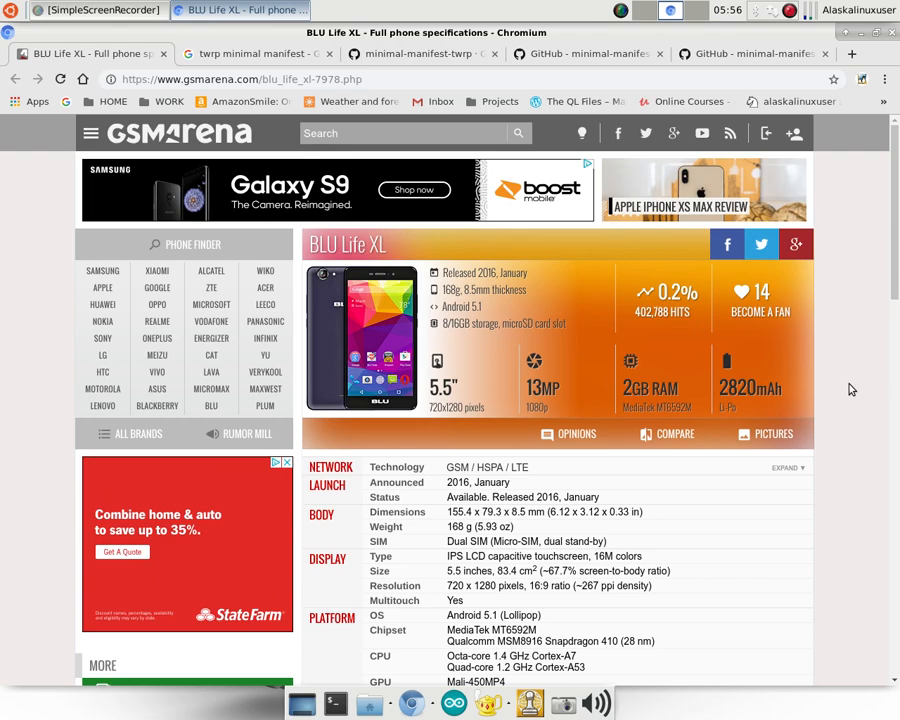
mouse_move(852, 390)
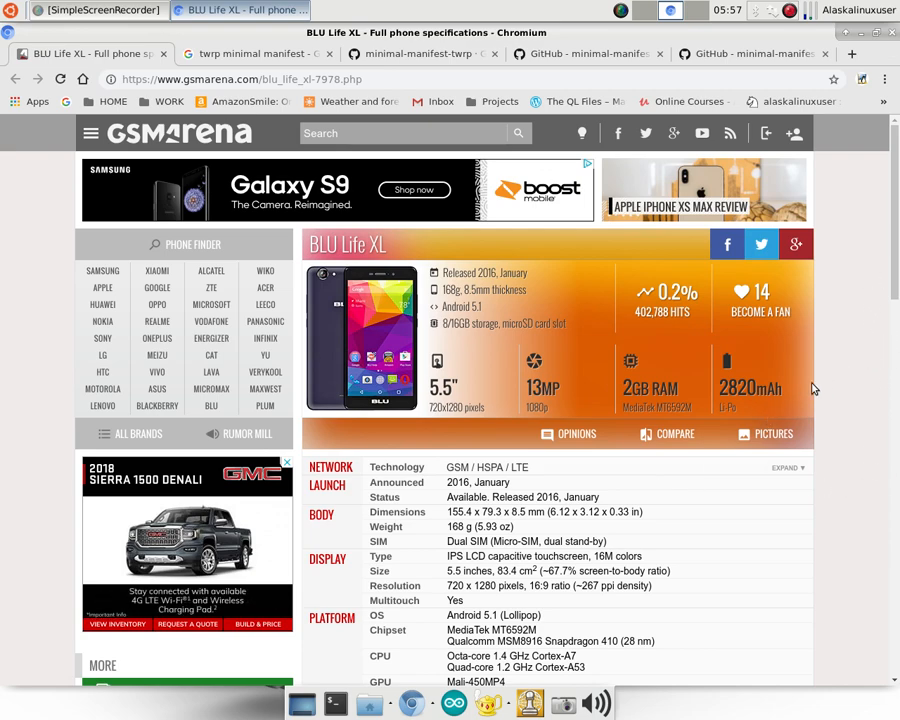
mouse_move(836, 374)
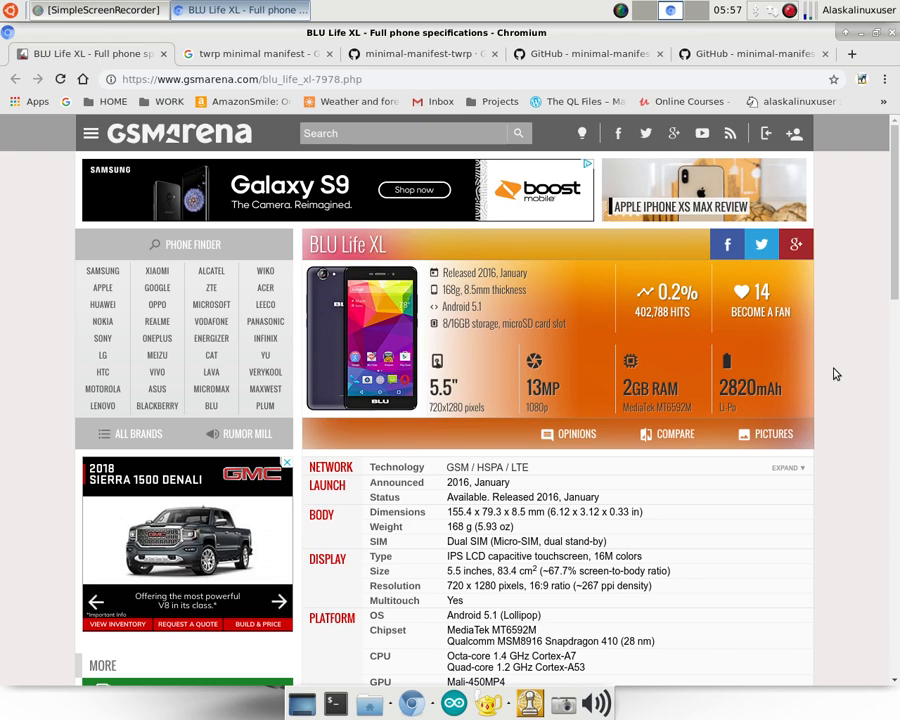
mouse_move(810, 388)
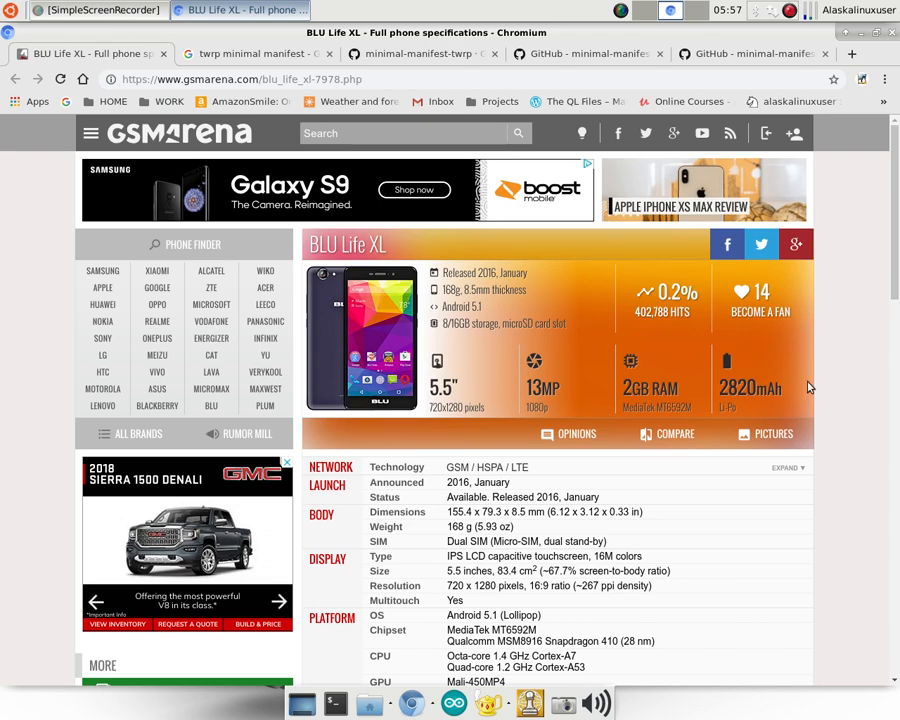
mouse_move(830, 400)
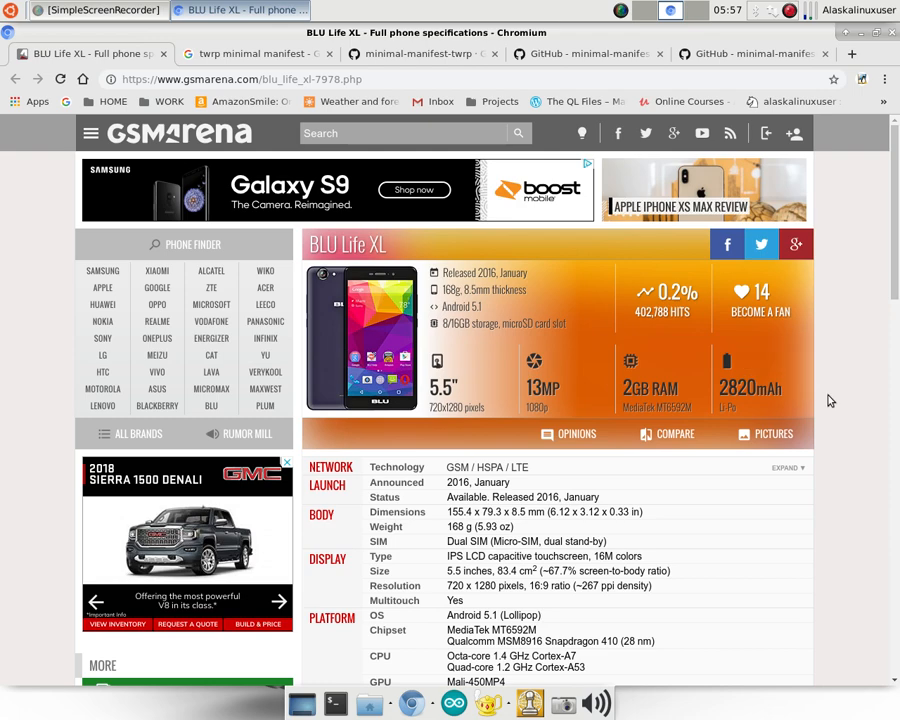
mouse_move(864, 390)
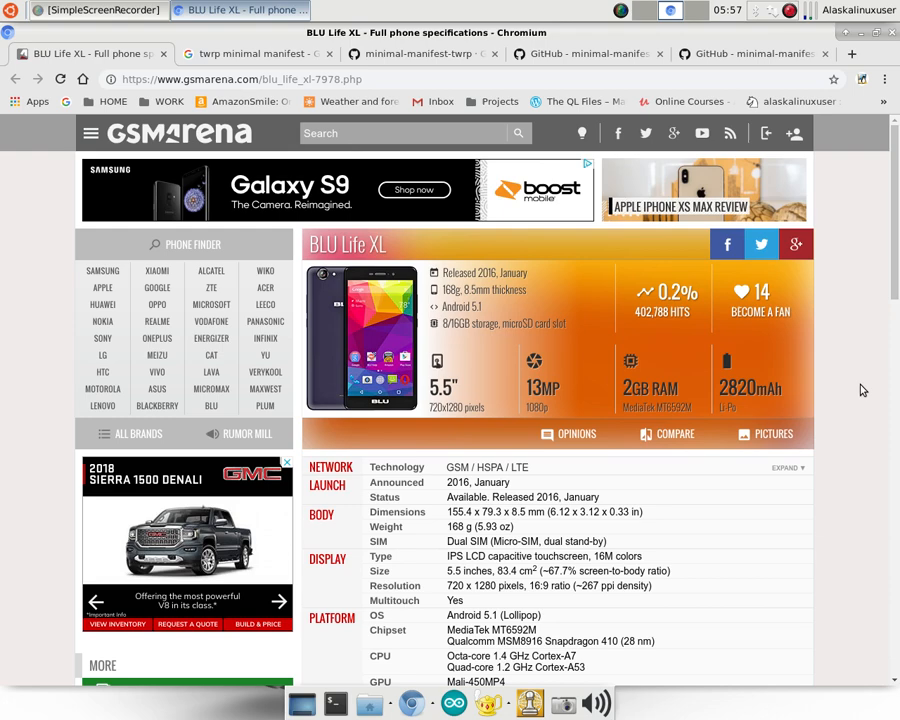
mouse_move(726, 340)
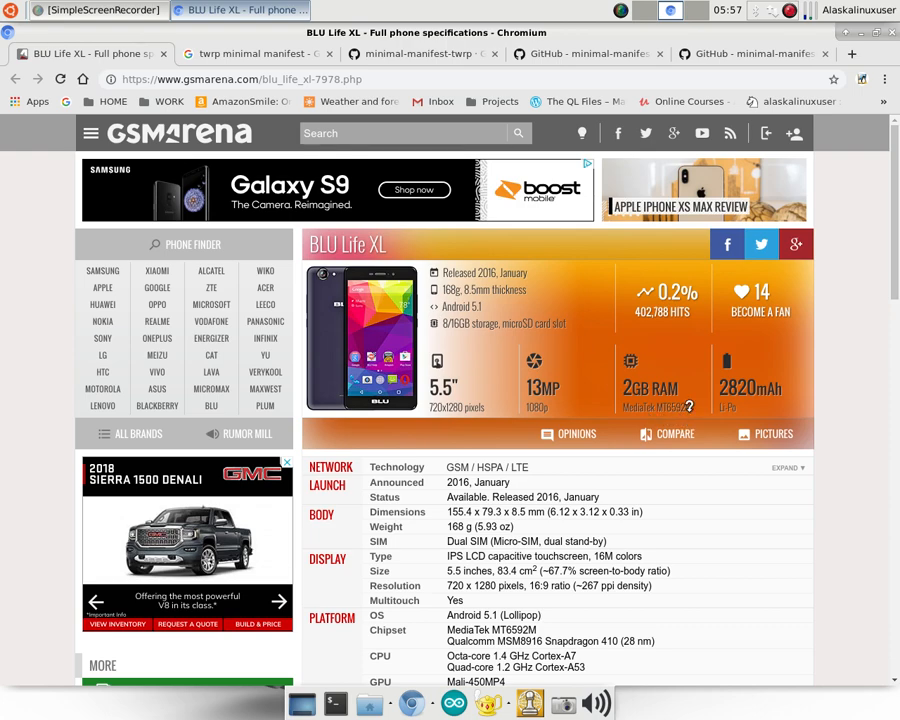
mouse_move(688, 404)
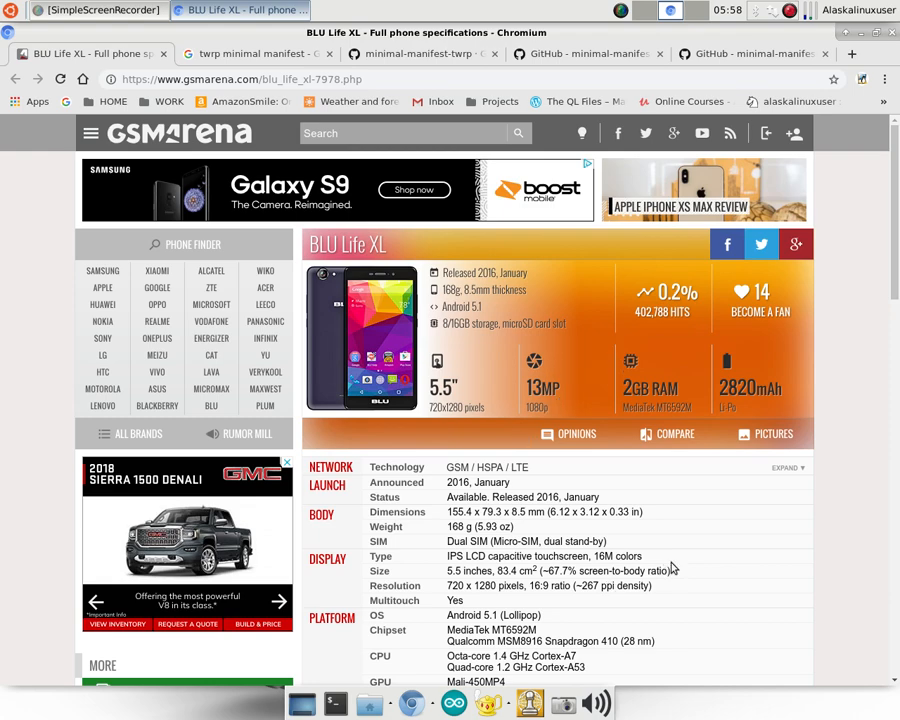
Select the BLU Life XL's Platform details including the Qualcomm MSM8916 Snapdragon 410 chipset name
scroll("down", 3)
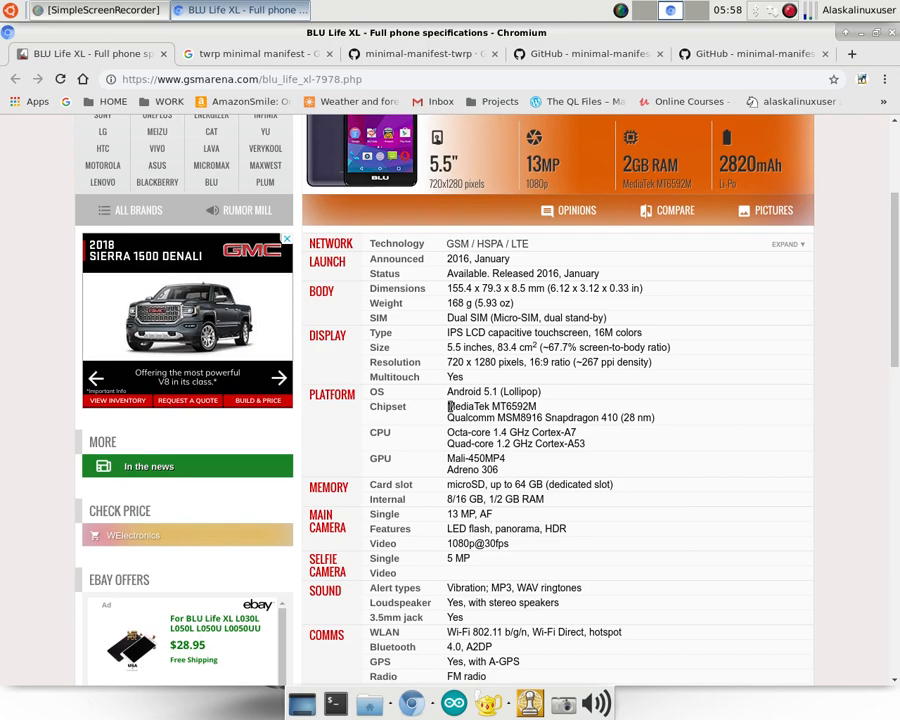
double_click(490, 406)
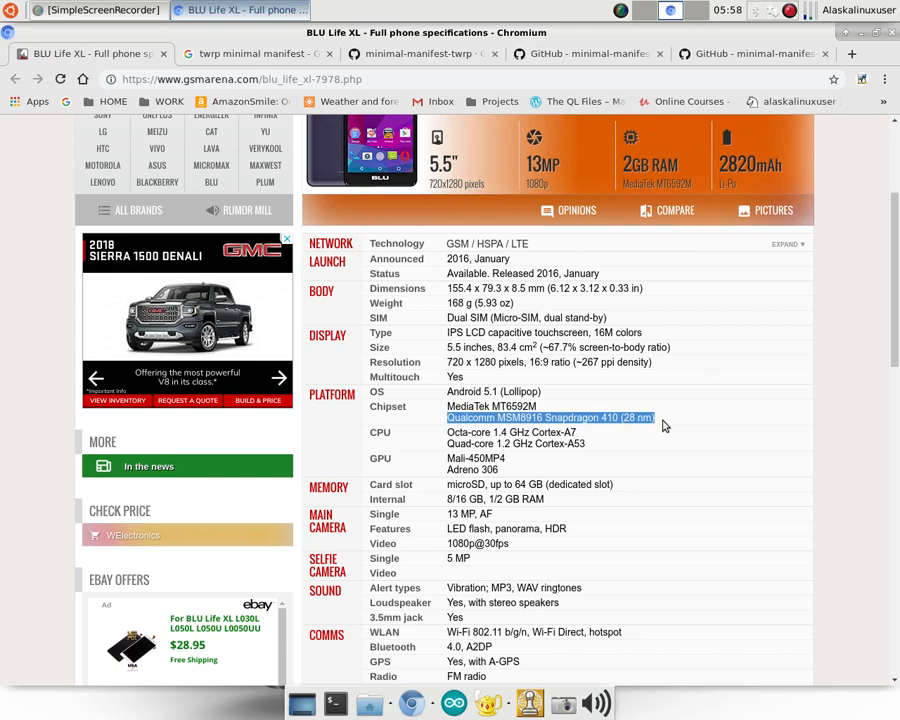
mouse_move(668, 442)
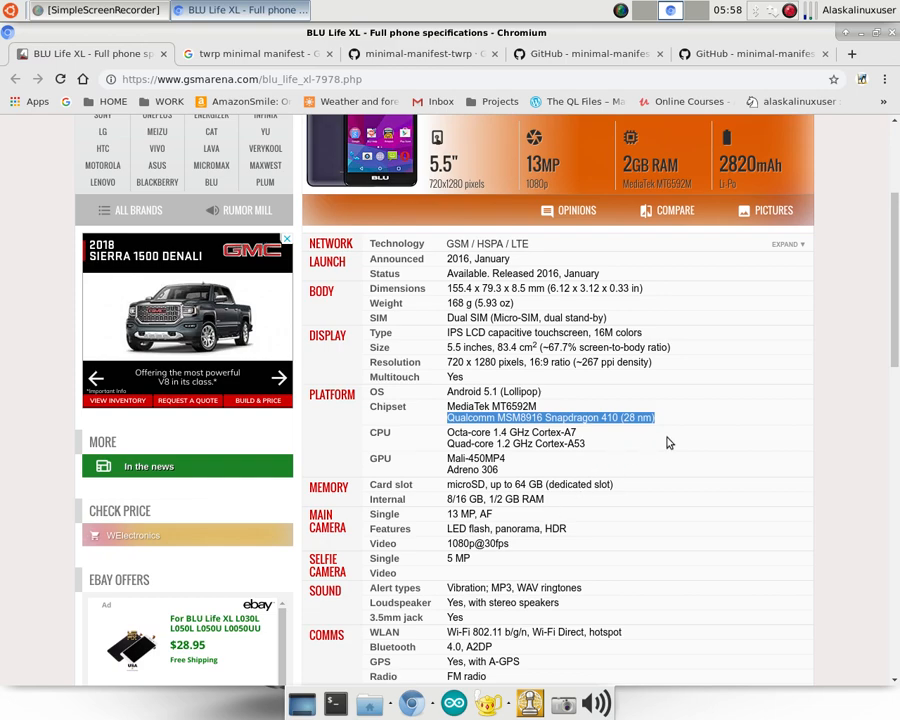
mouse_move(672, 440)
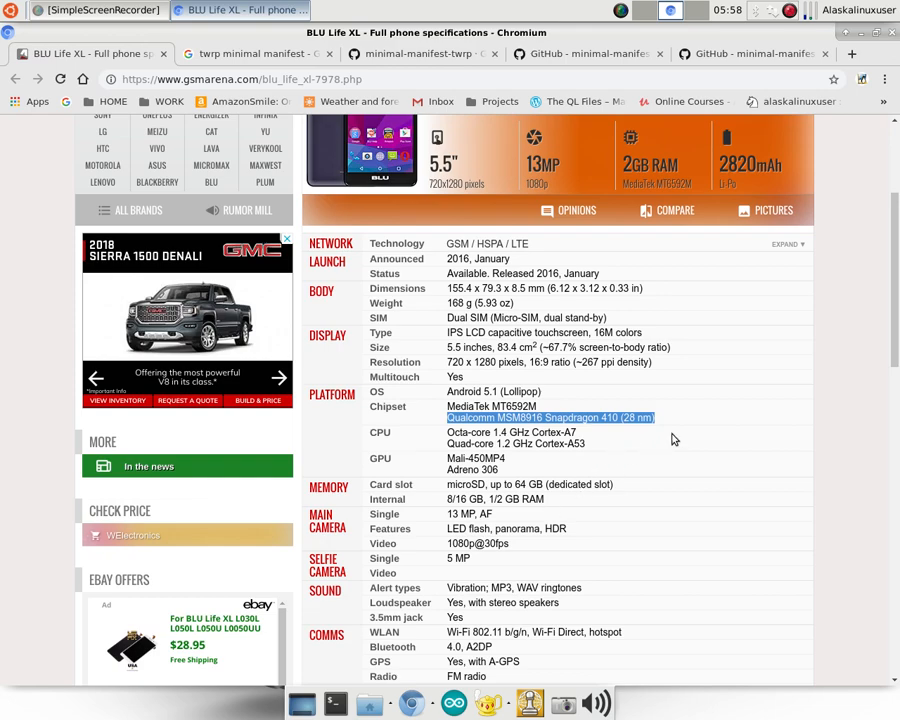
mouse_move(668, 440)
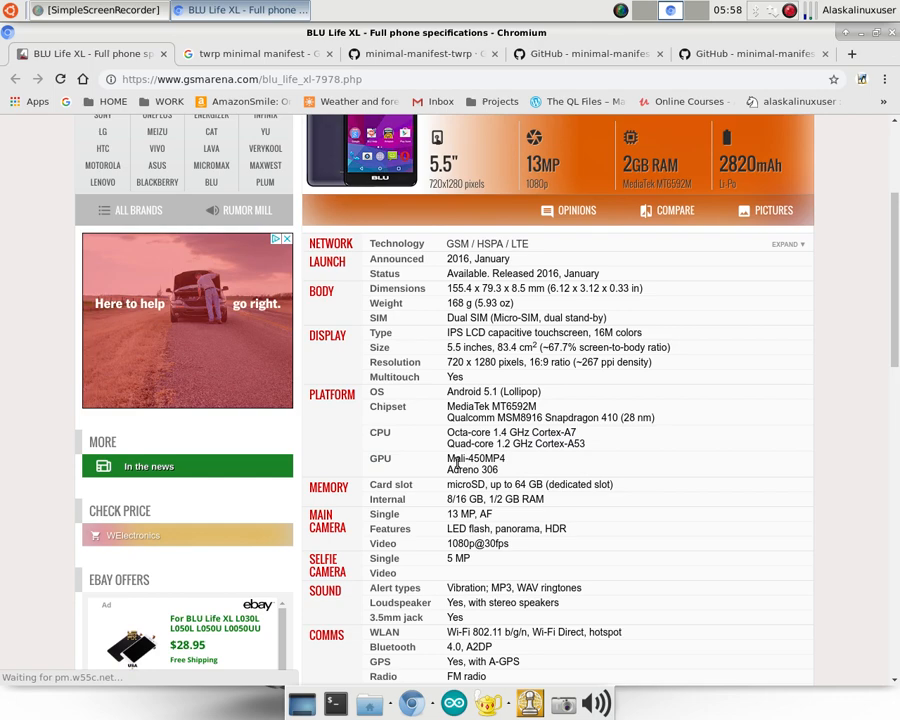
double_click(476, 458)
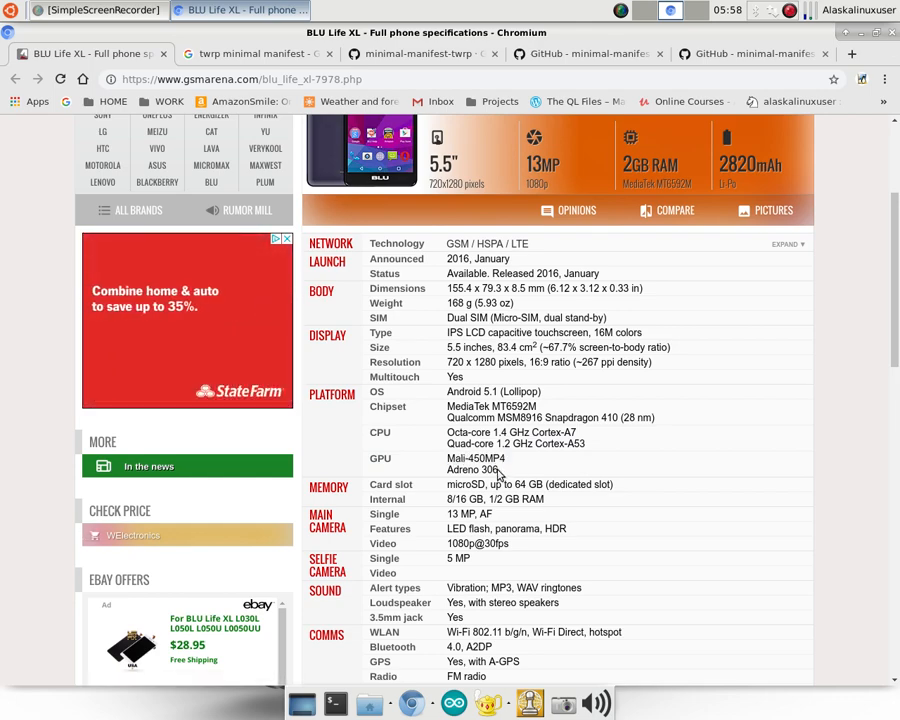
double_click(472, 470)
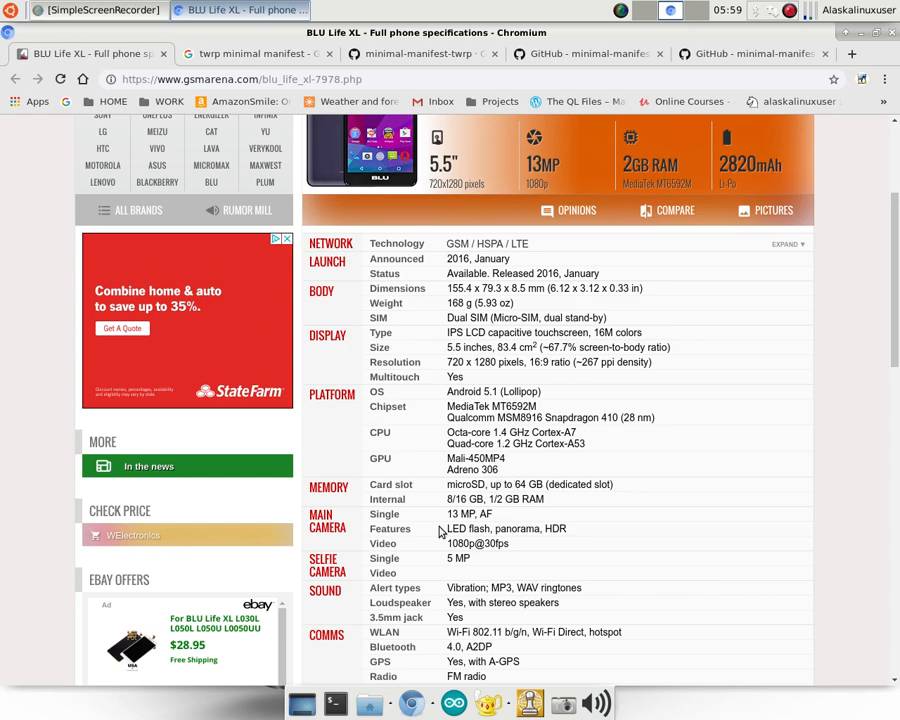
left_click_drag(450, 418, 490, 468)
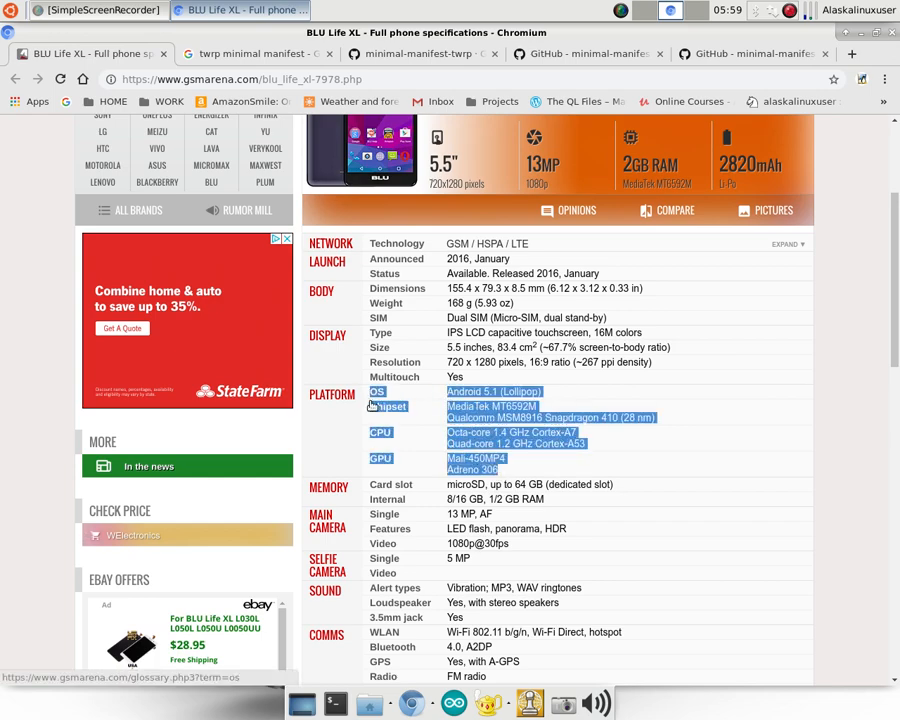
mouse_move(560, 464)
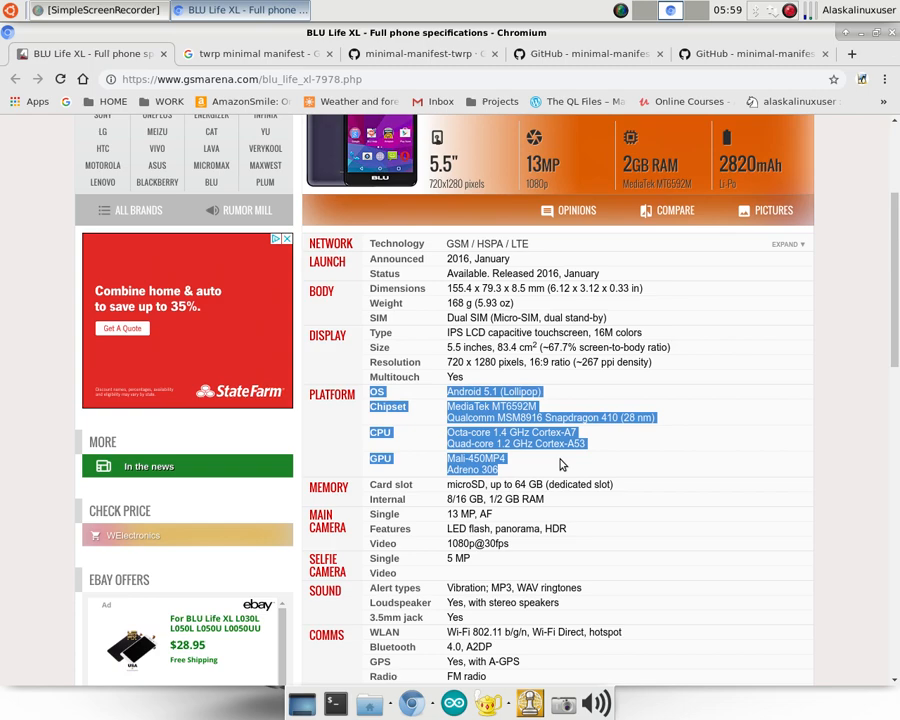
scroll("down", 3)
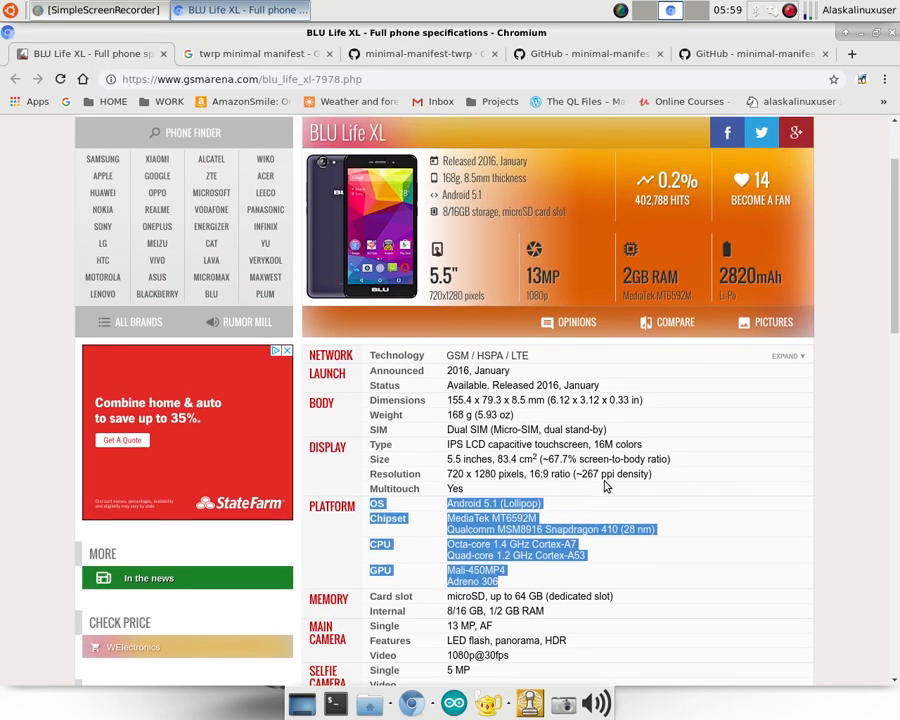
mouse_move(672, 496)
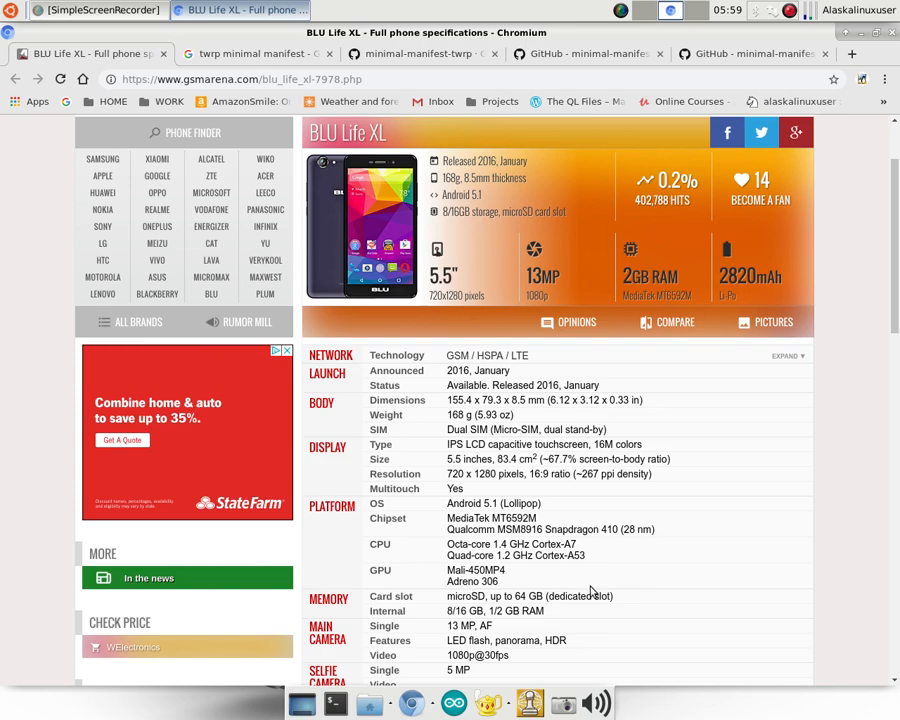
mouse_move(584, 590)
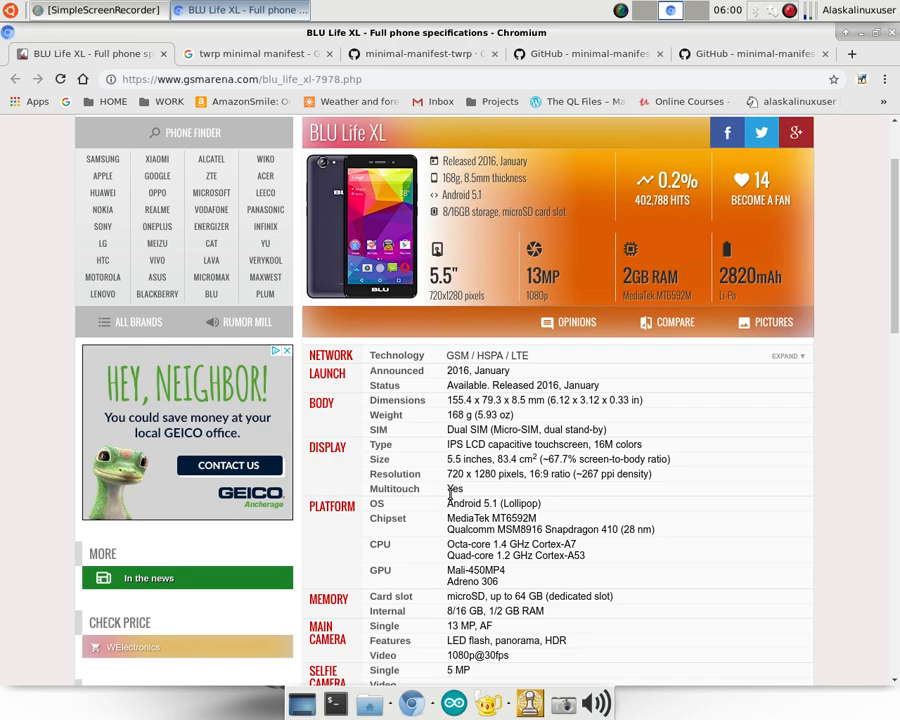
mouse_move(592, 564)
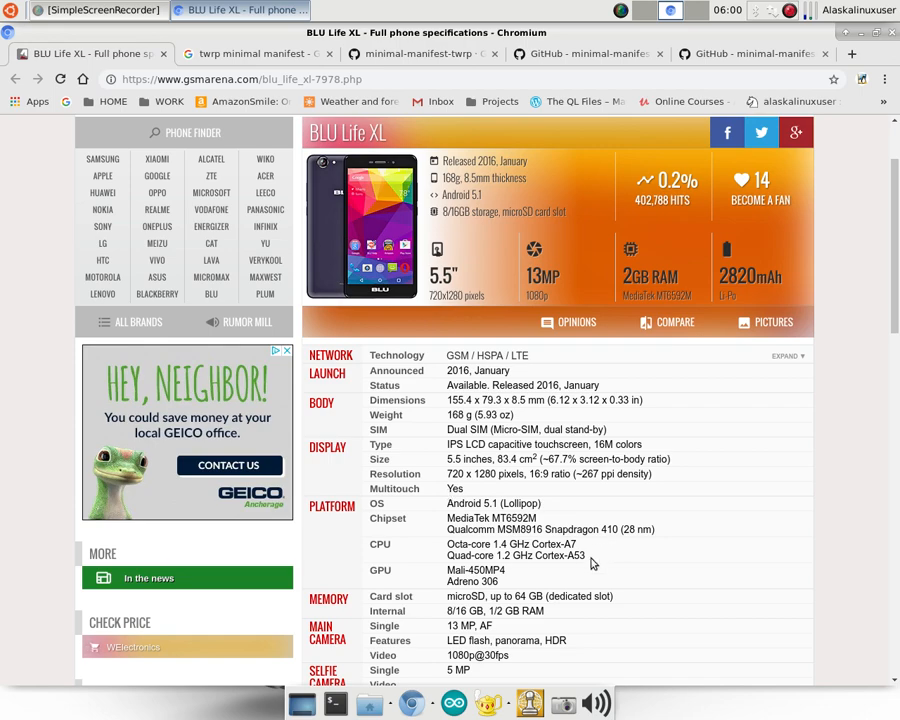
mouse_move(672, 532)
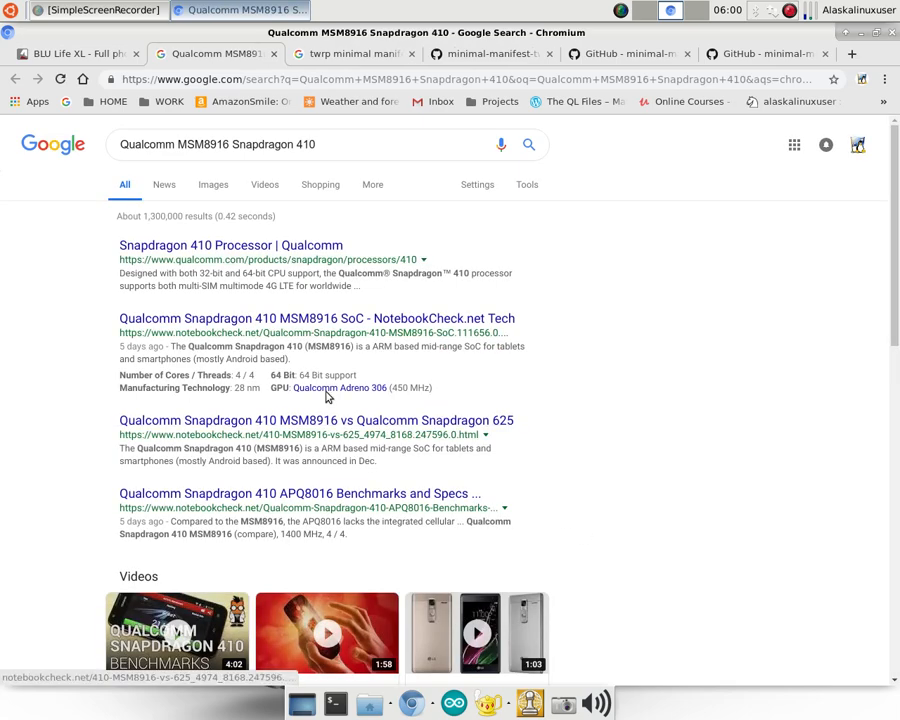
Go to Qualcomm's Snapdragon 410 page and read the specifications from the cellular modem onward
left_click(230, 244)
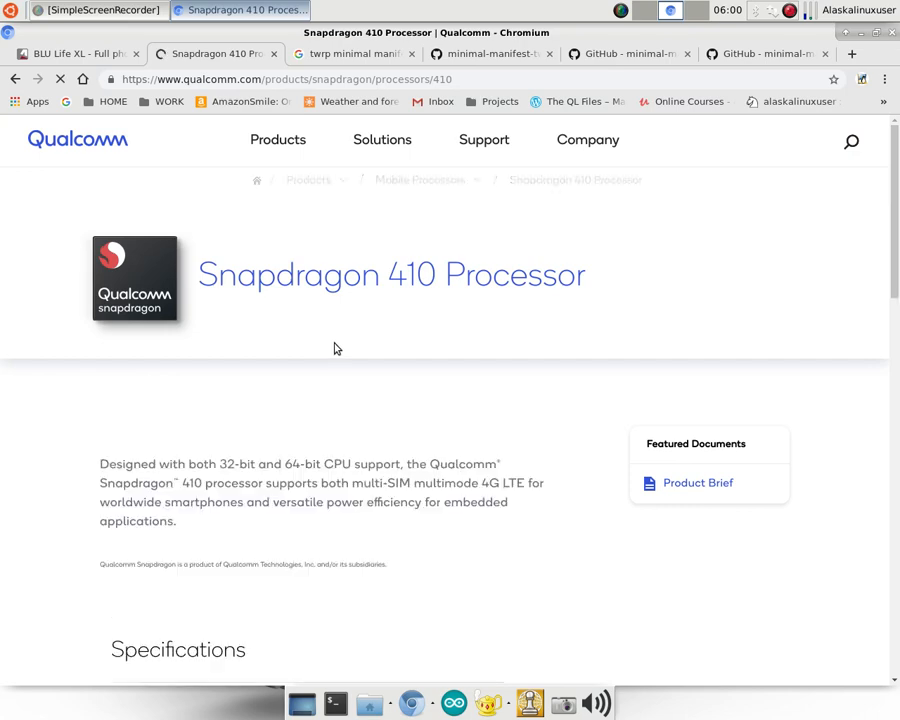
scroll("down", 3)
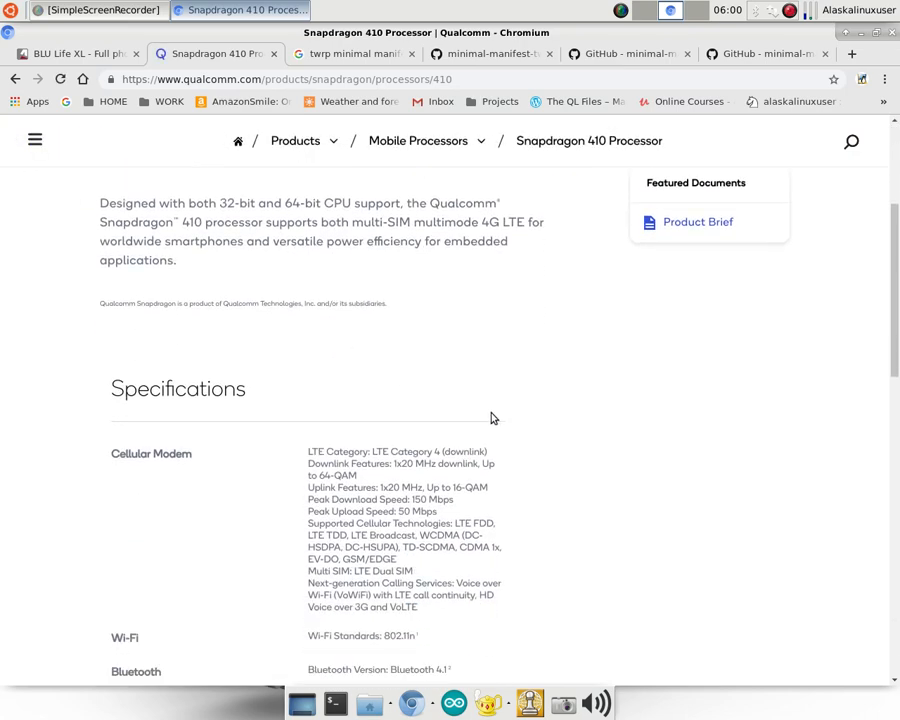
scroll("down", 3)
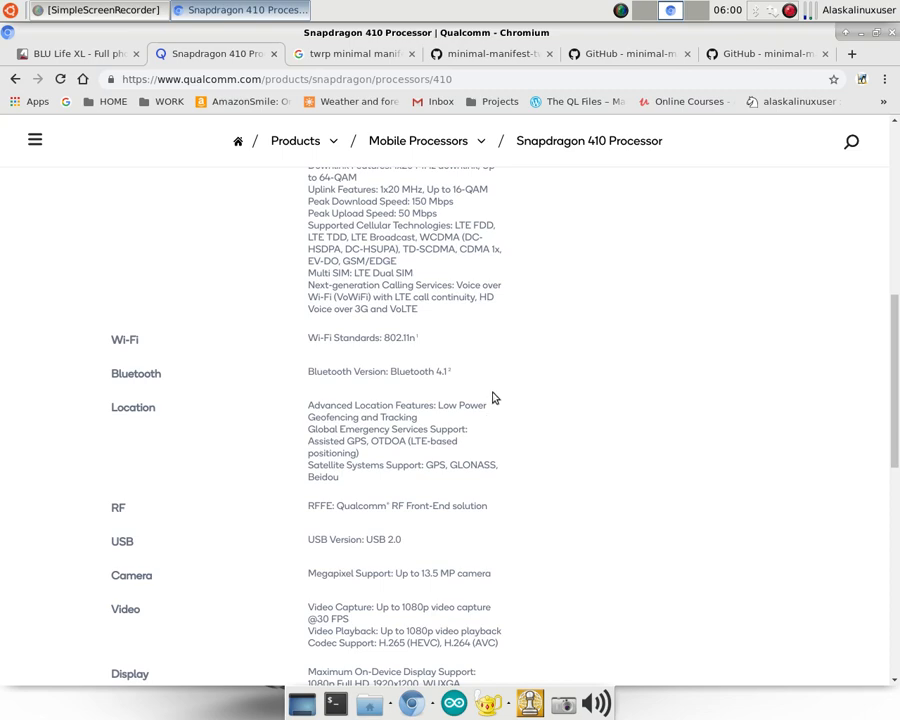
mouse_move(510, 368)
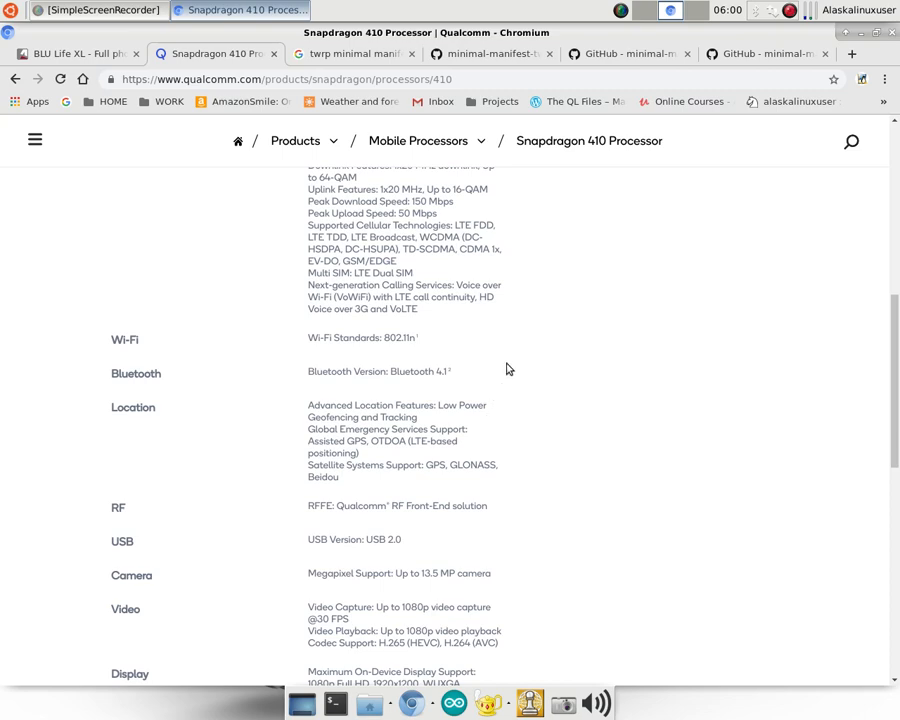
scroll("down", 3)
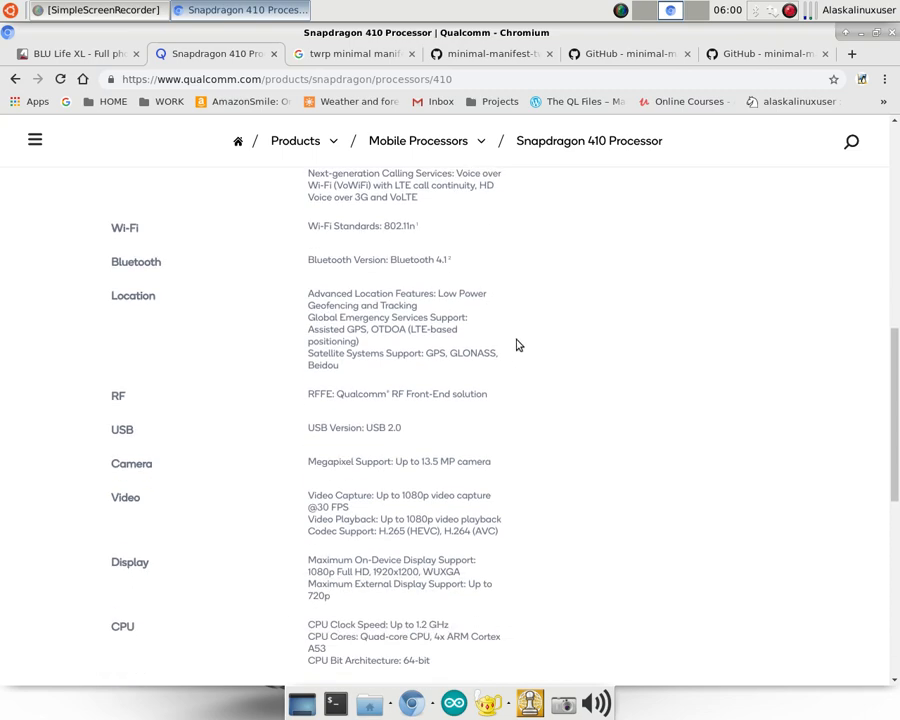
scroll("down", 3)
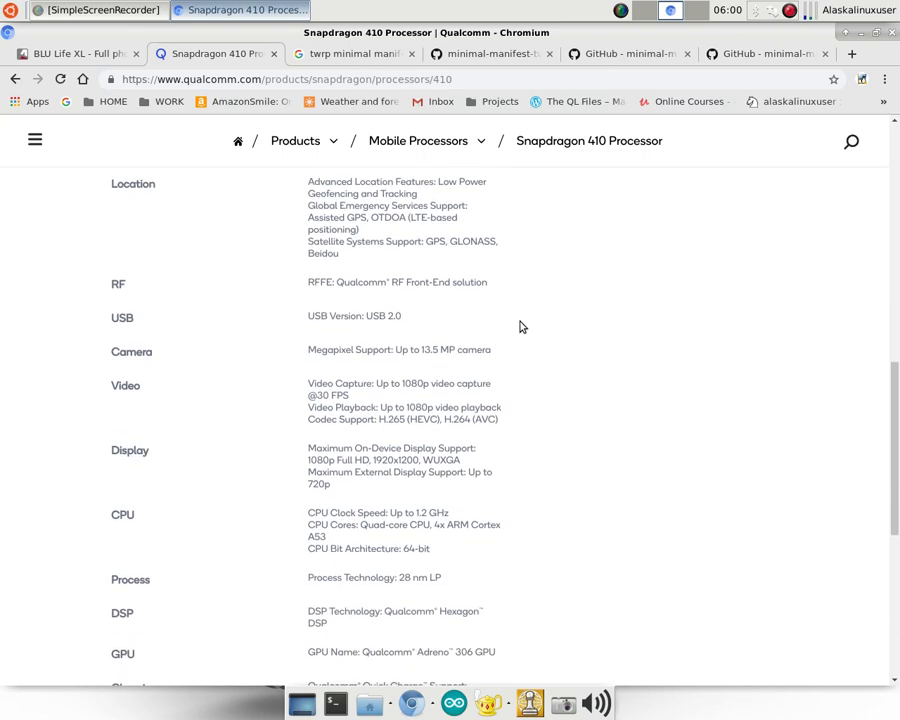
scroll("down", 3)
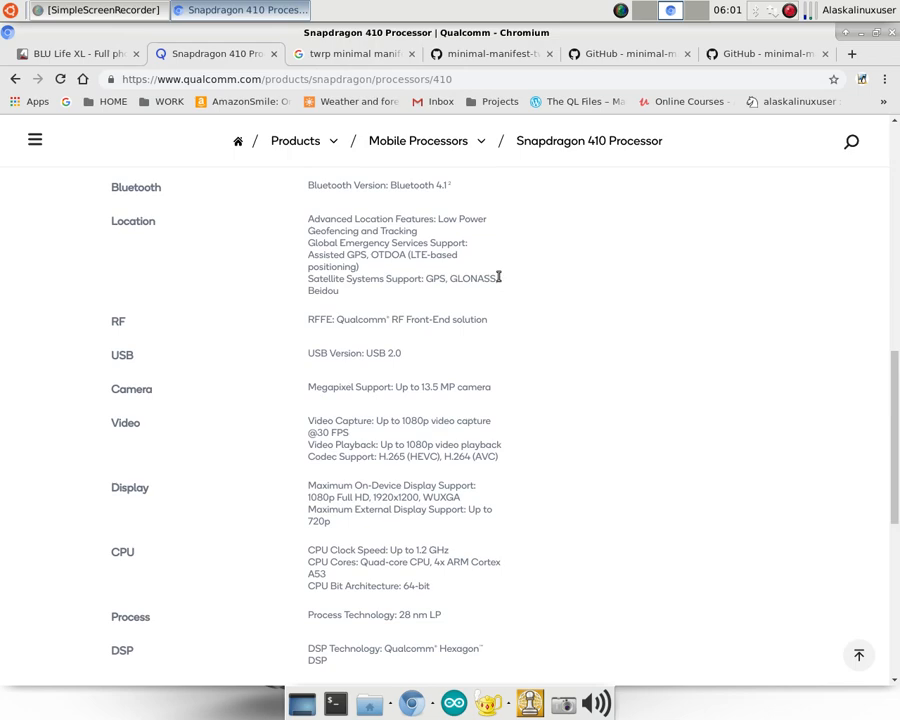
scroll("up", 3)
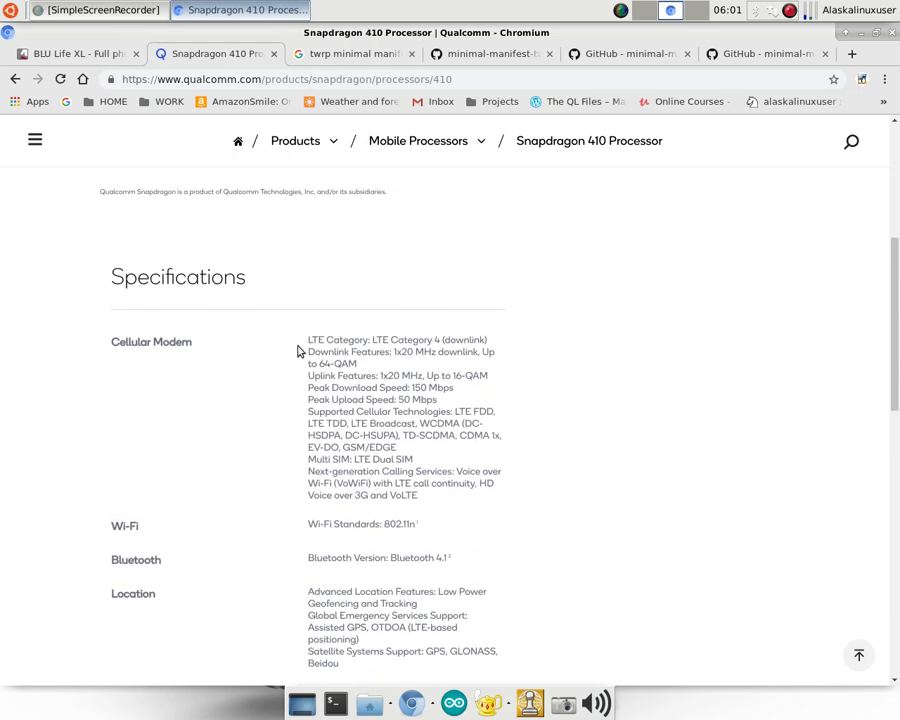
Continue down to the memory, storage and port specifications, then return toward the top
scroll("down", 3)
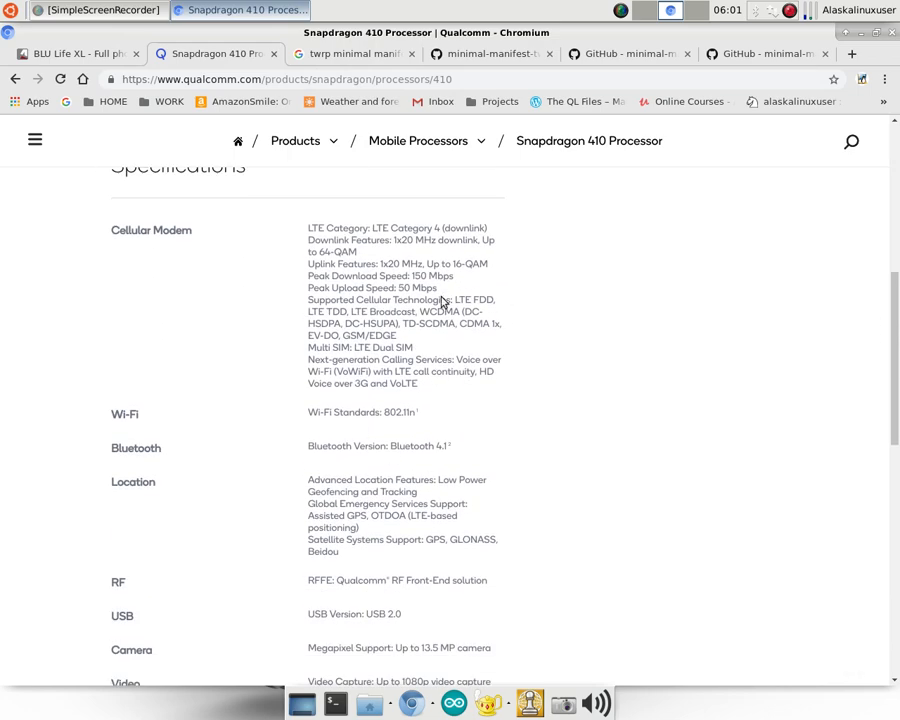
scroll("down", 3)
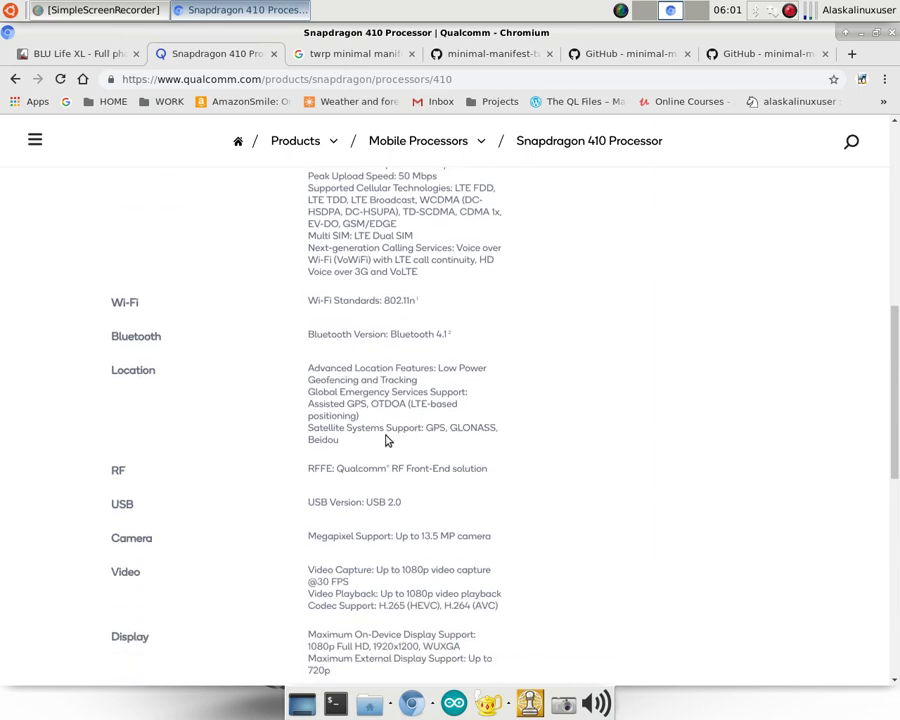
scroll("down", 3)
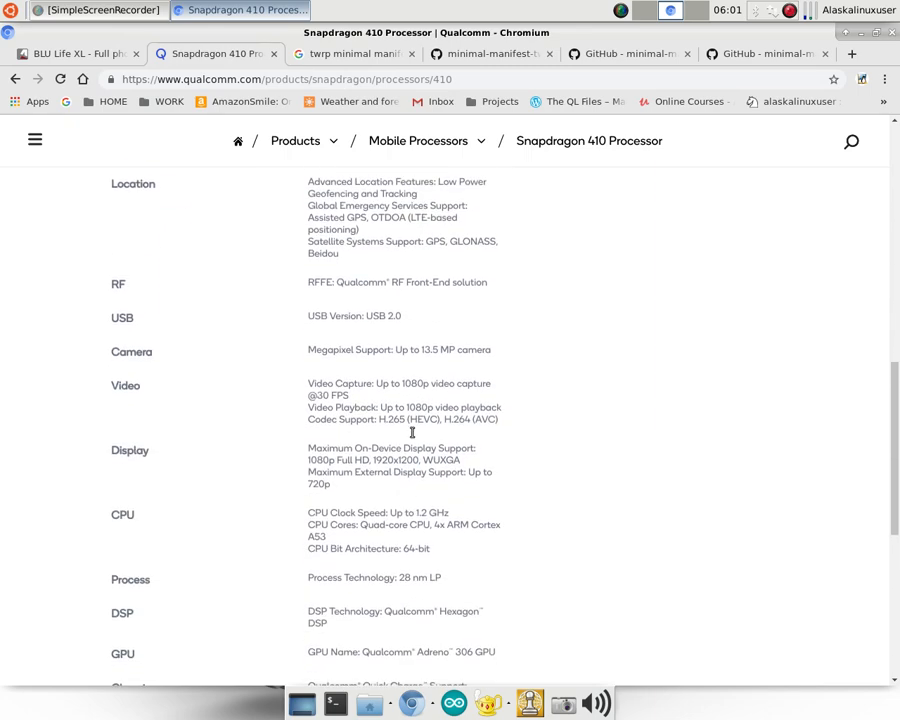
scroll("down", 3)
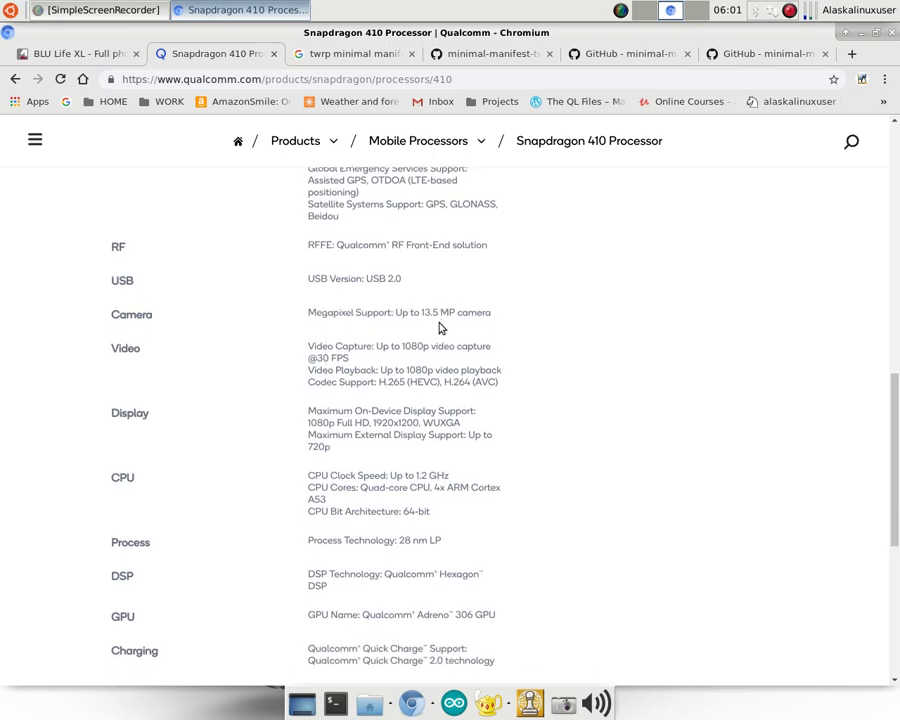
scroll("down", 3)
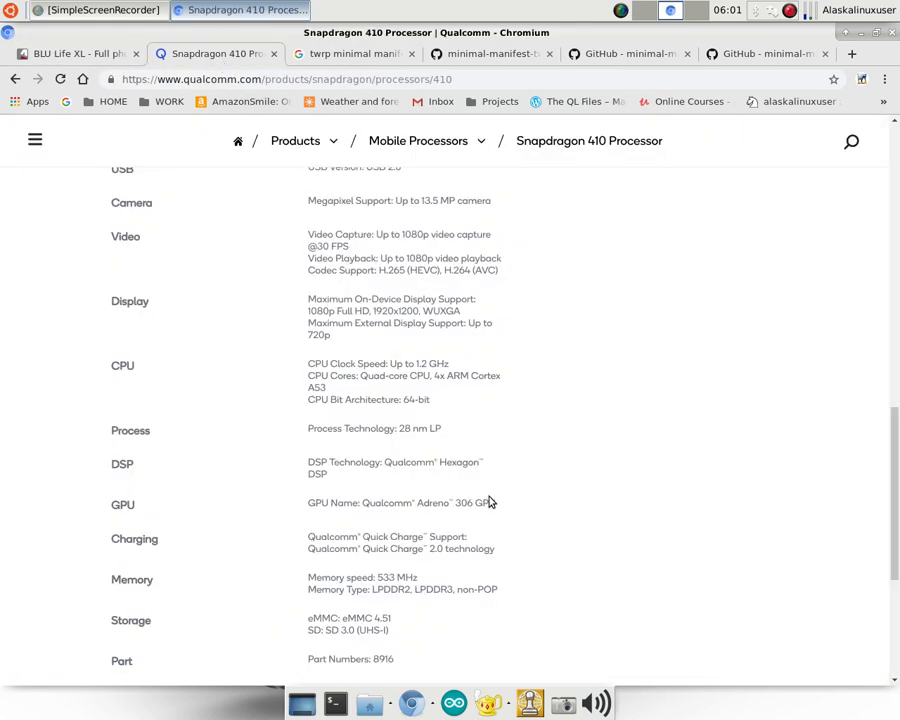
scroll("down", 3)
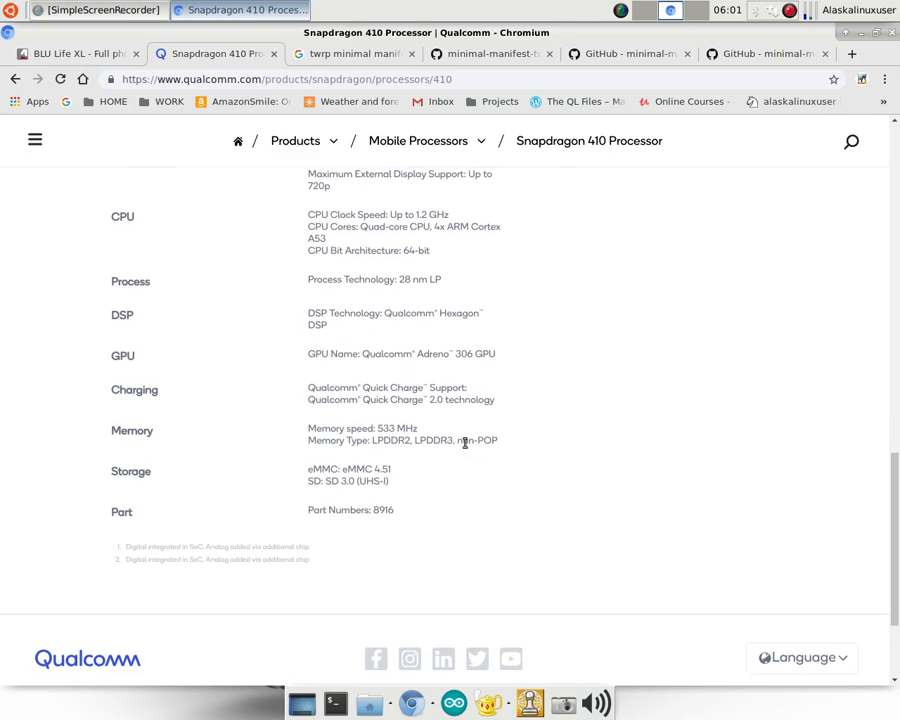
scroll("down", 3)
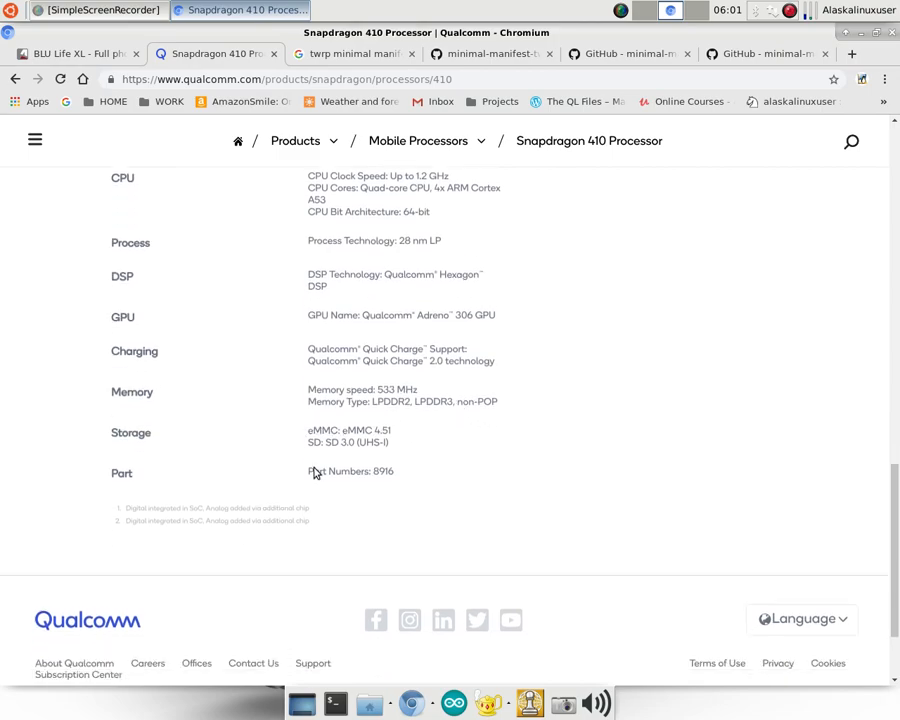
scroll("up", 3)
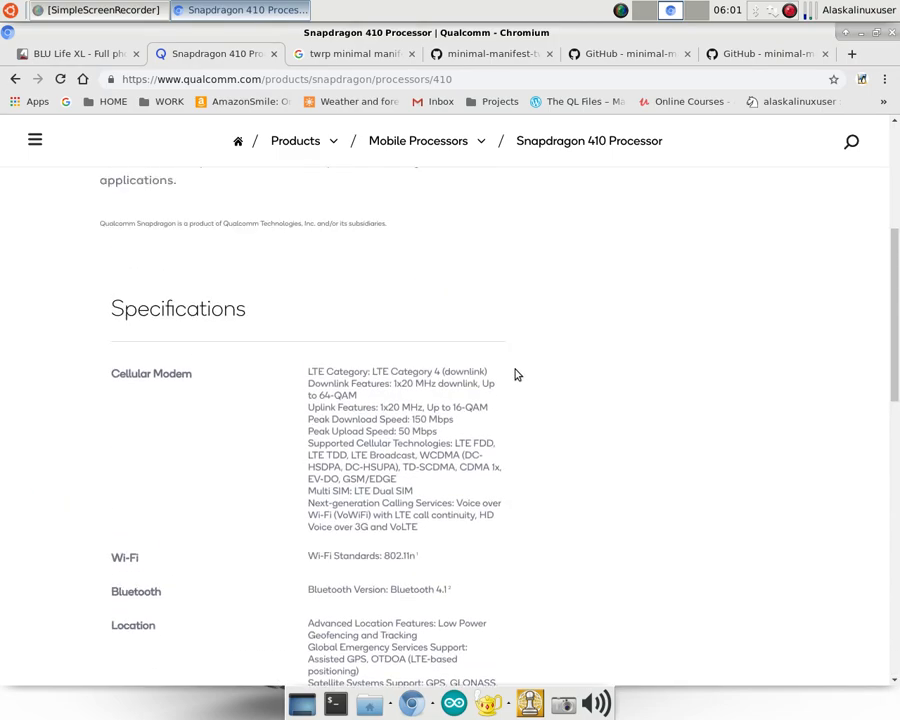
scroll("up", 3)
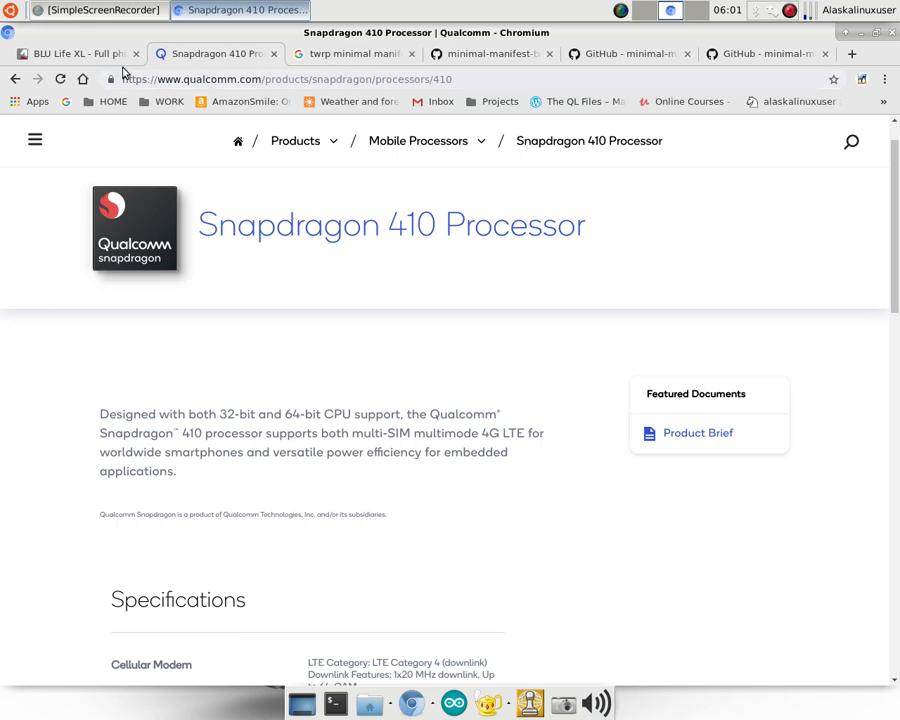
mouse_move(356, 52)
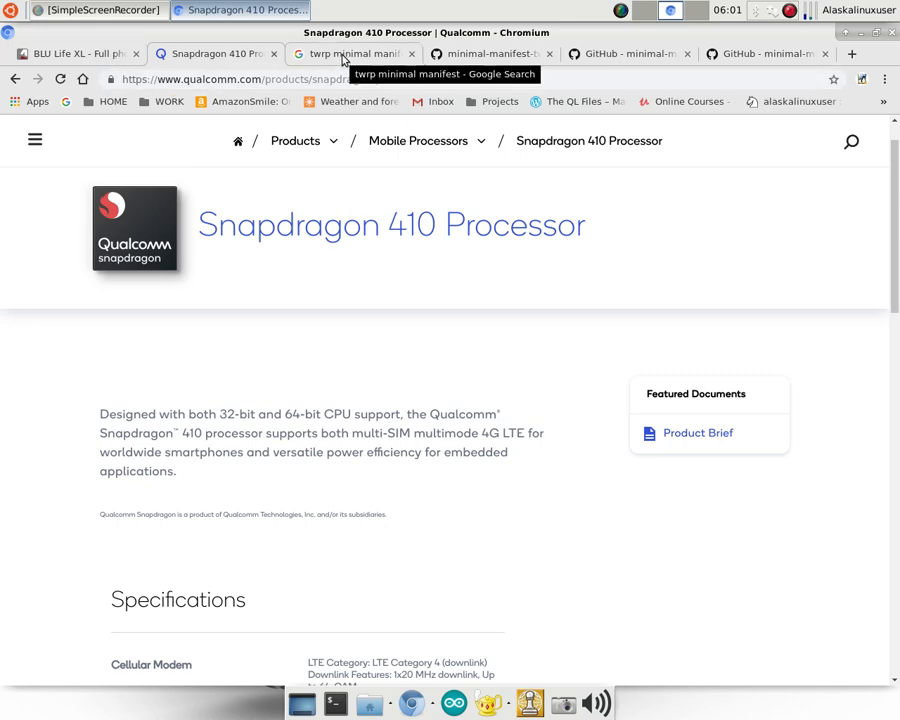
Glance at the BLU Life XL specs, then switch to the 'twrp minimal manifest' Google results
left_click(76, 52)
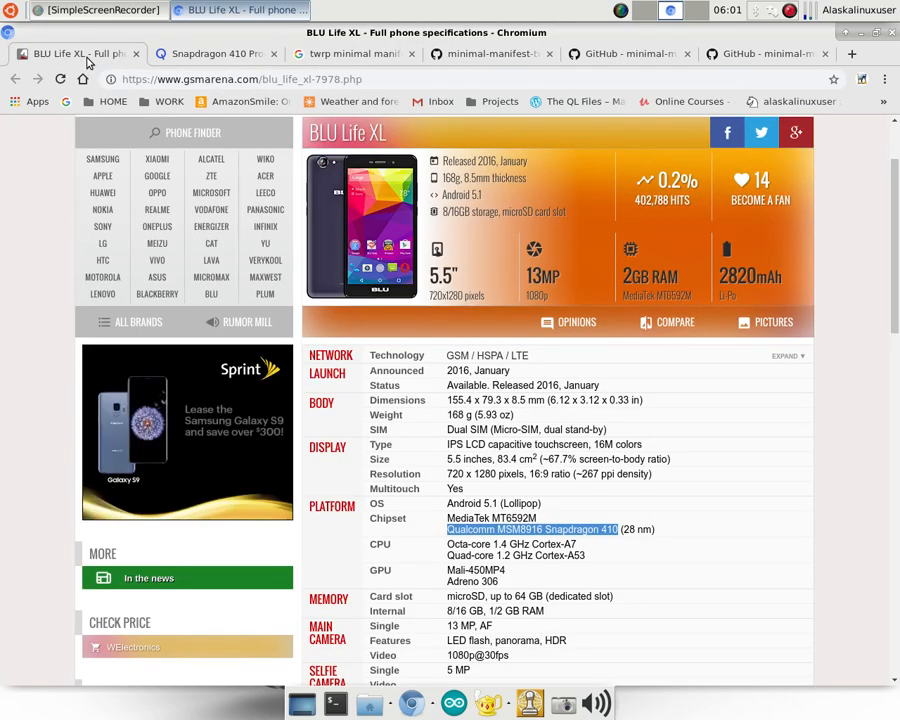
mouse_move(372, 52)
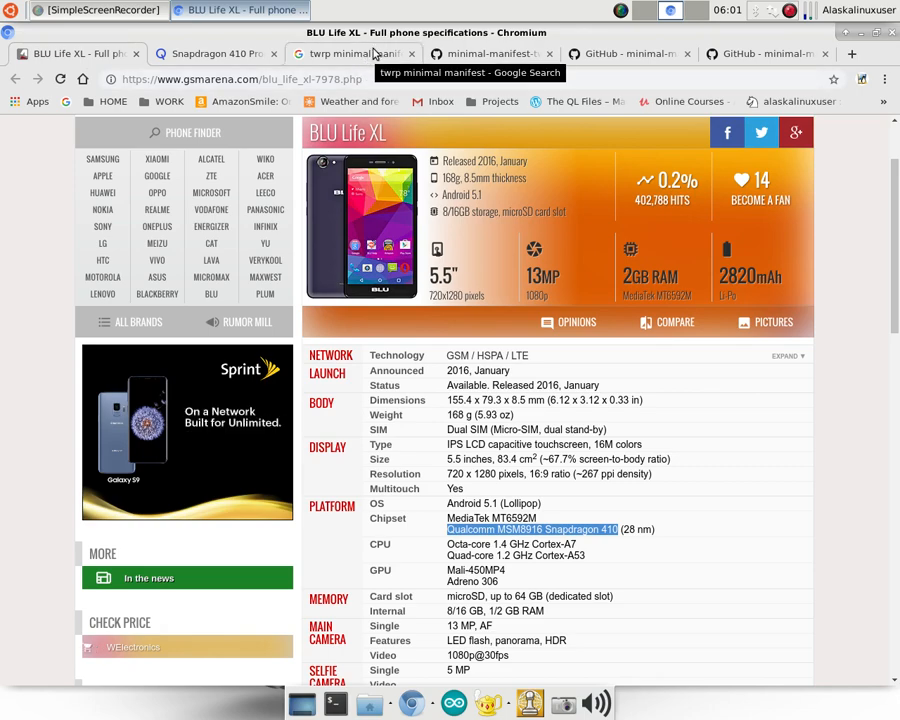
left_click(356, 52)
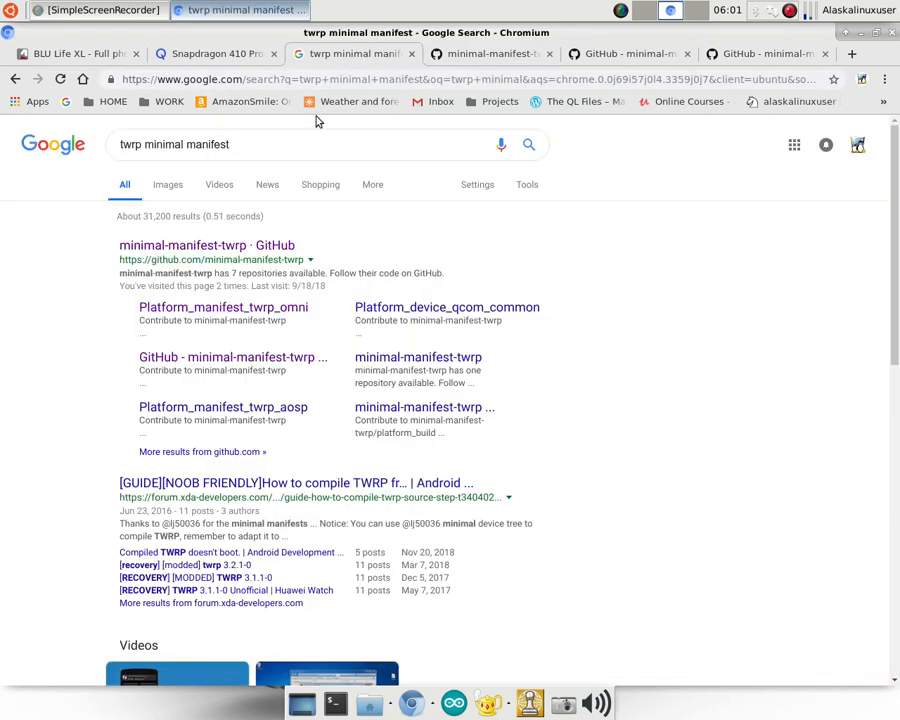
mouse_move(206, 244)
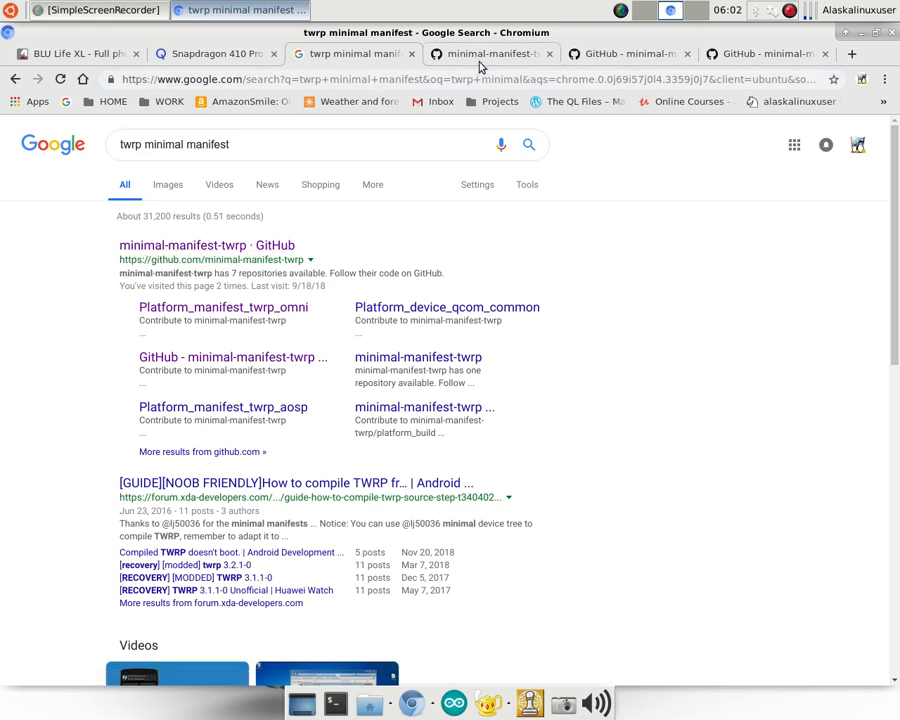
Switch to the minimal-manifest-twrp GitHub organization and view its pinned repositories
left_click(490, 52)
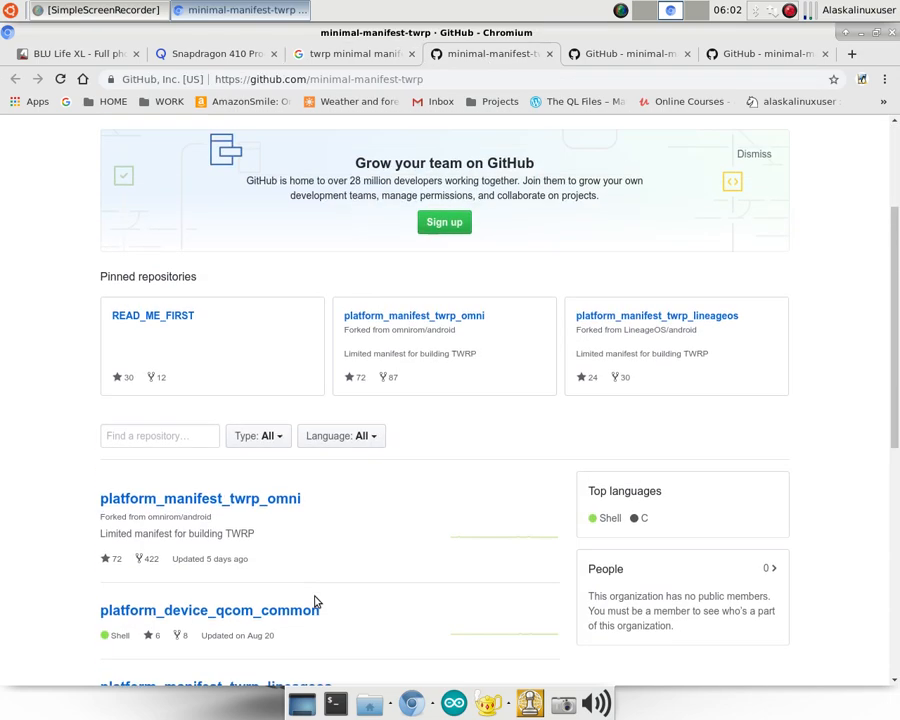
scroll("up", 3)
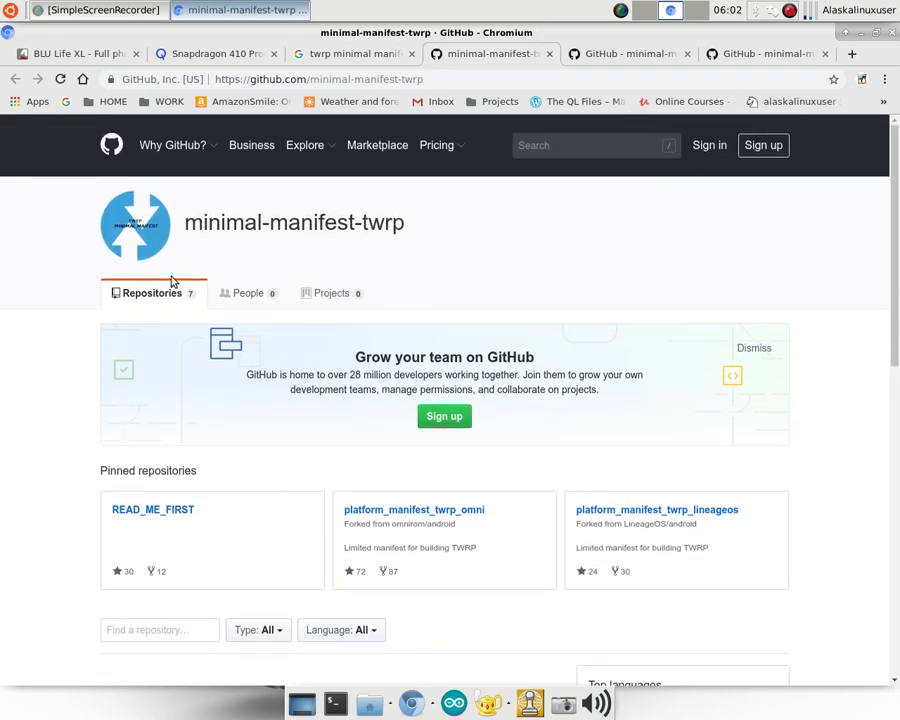
mouse_move(328, 248)
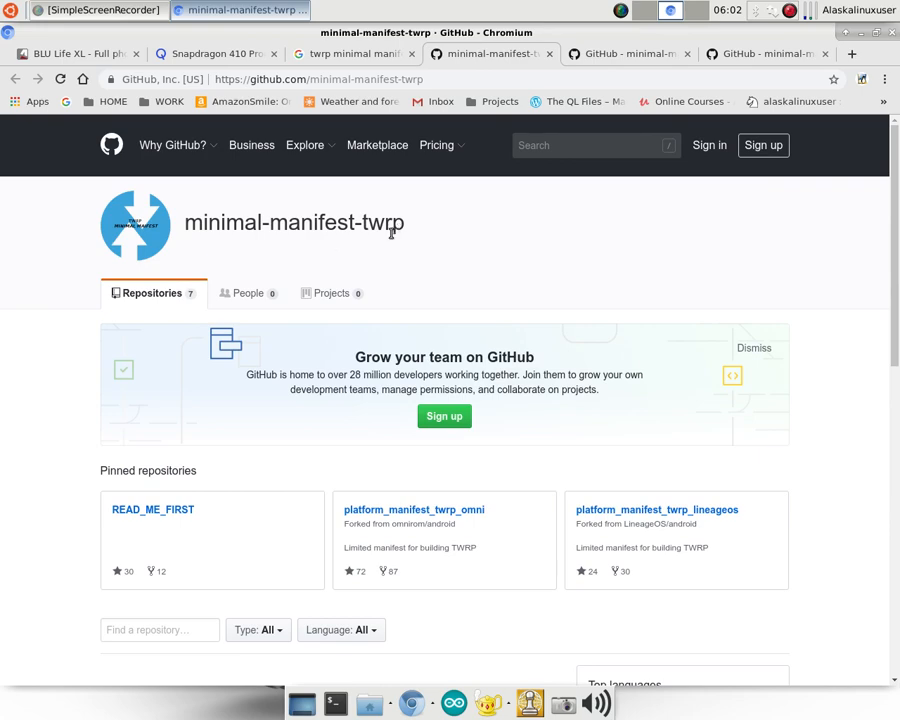
mouse_move(450, 298)
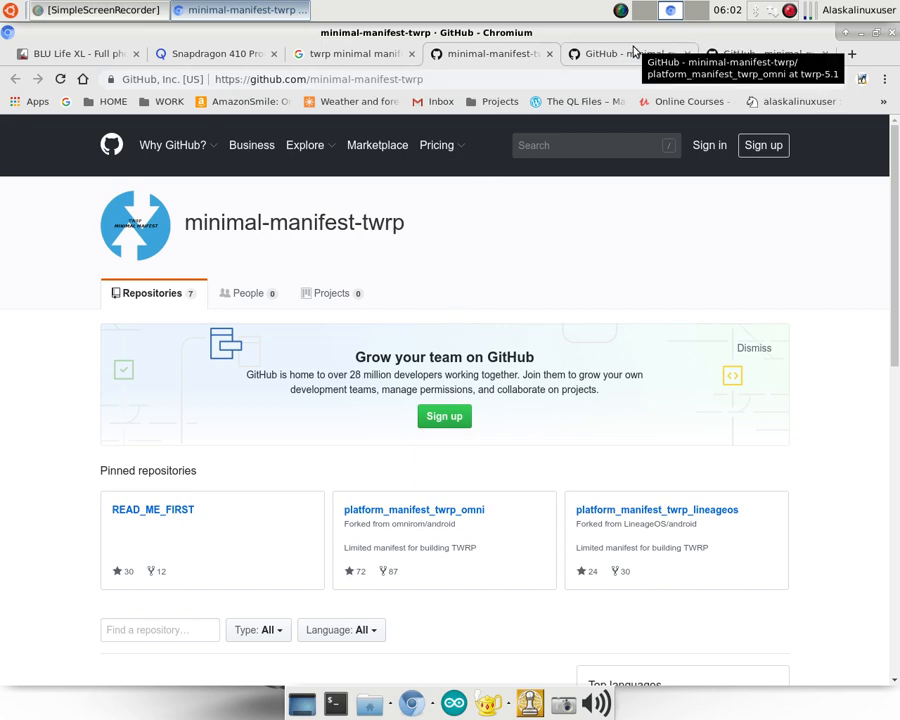
Compare the omni and lineageos manifest repositories and check platform_manifest_twrp_omni's branch list on twrp-5.1
left_click(412, 510)
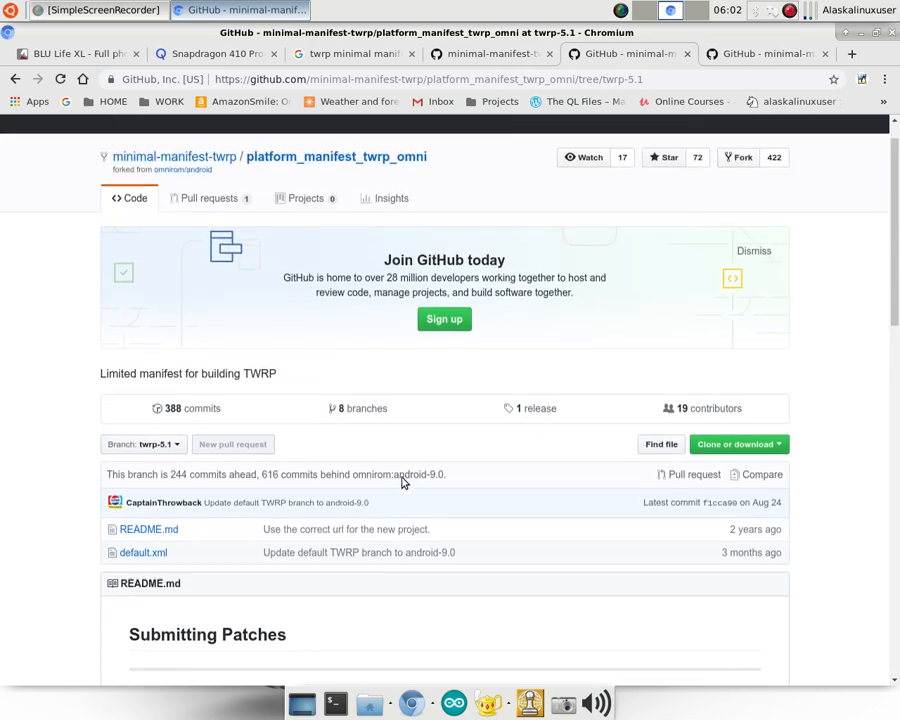
left_click(764, 52)
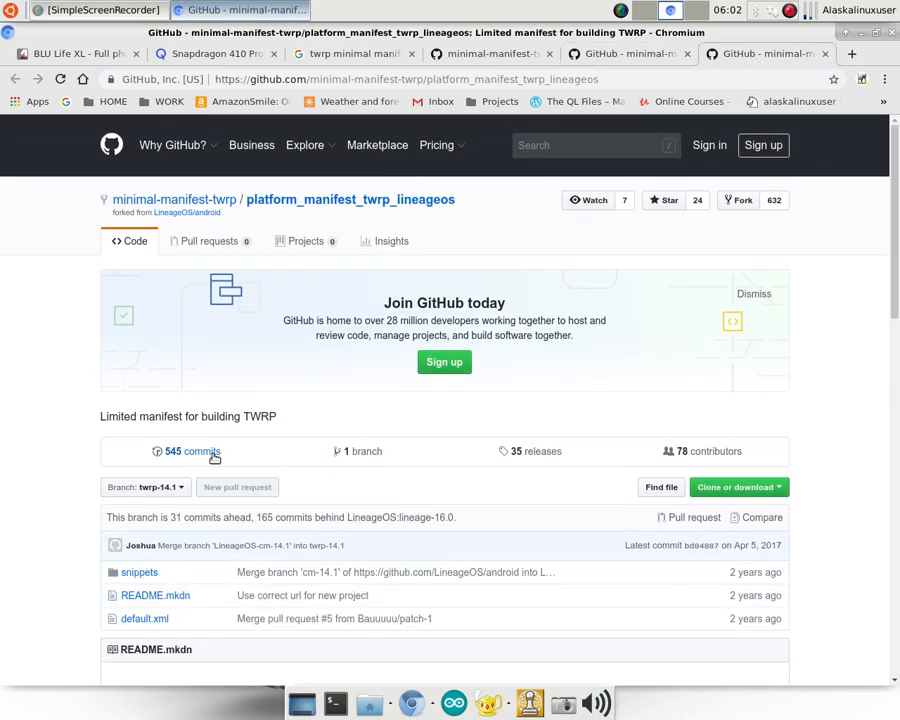
left_click(144, 488)
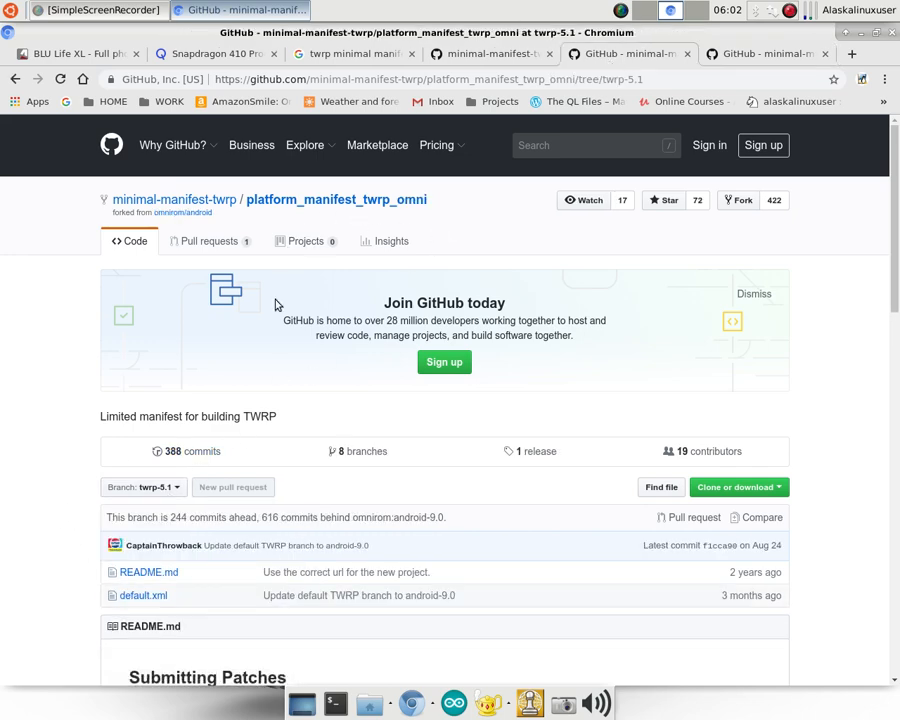
left_click(140, 488)
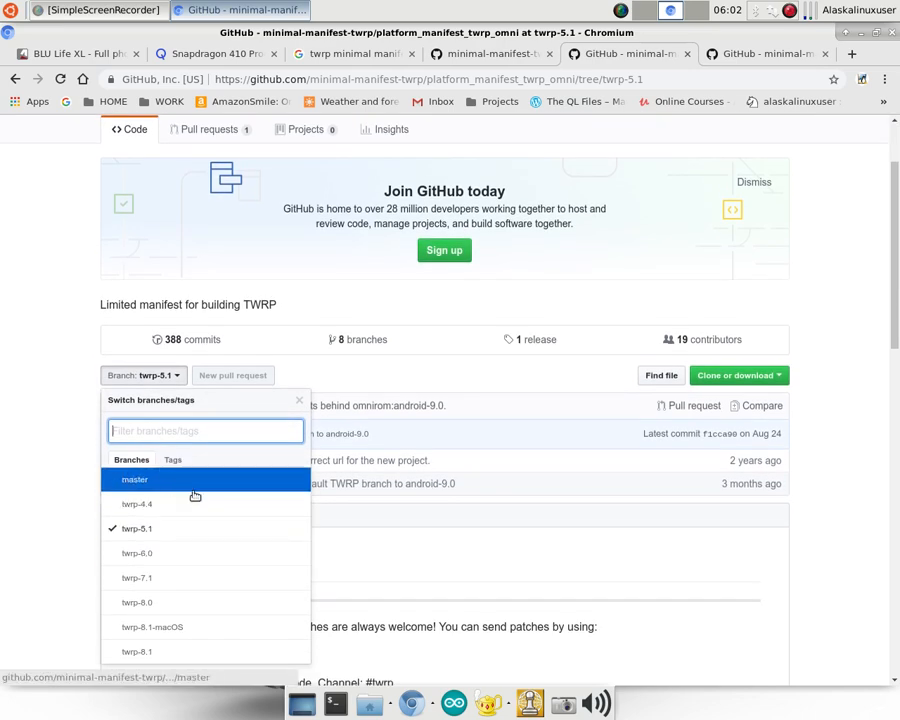
mouse_move(136, 528)
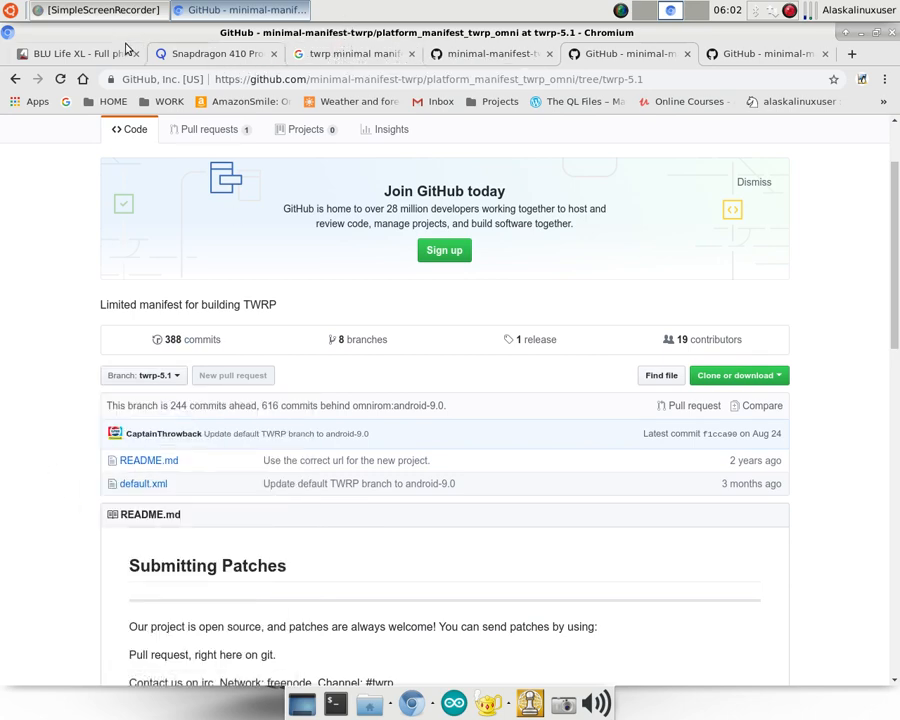
Return to the BLU Life XL GSMArena page and look further down its specifications
left_click(76, 52)
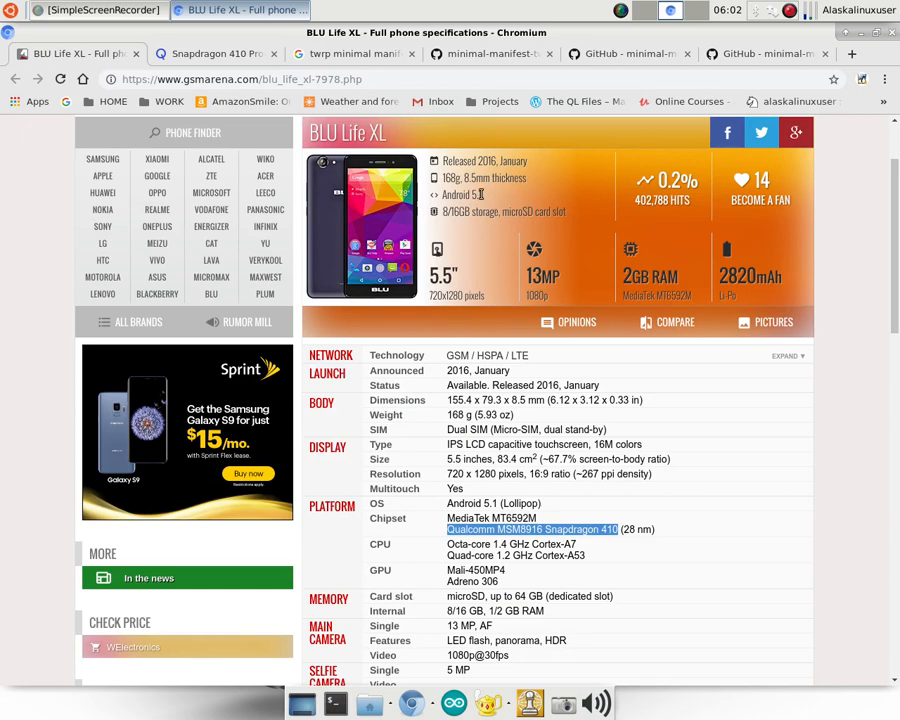
mouse_move(482, 198)
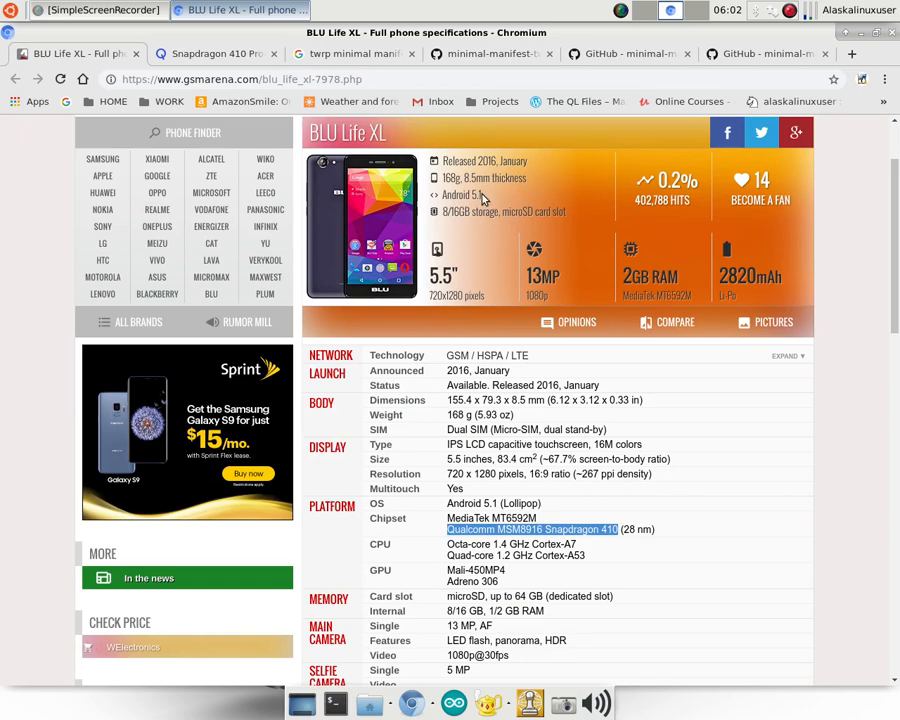
mouse_move(796, 488)
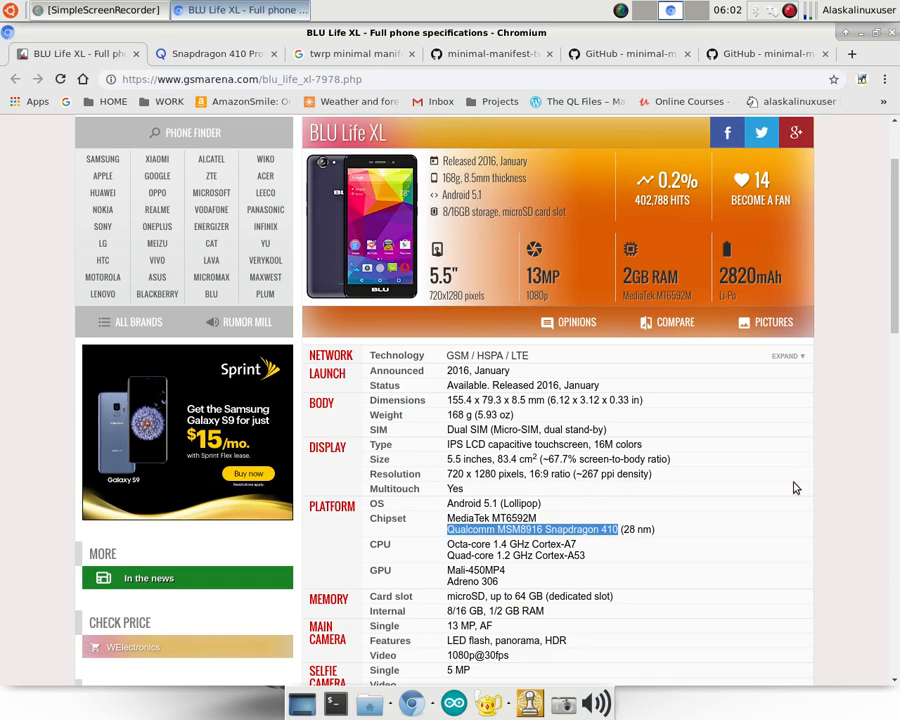
scroll("down", 3)
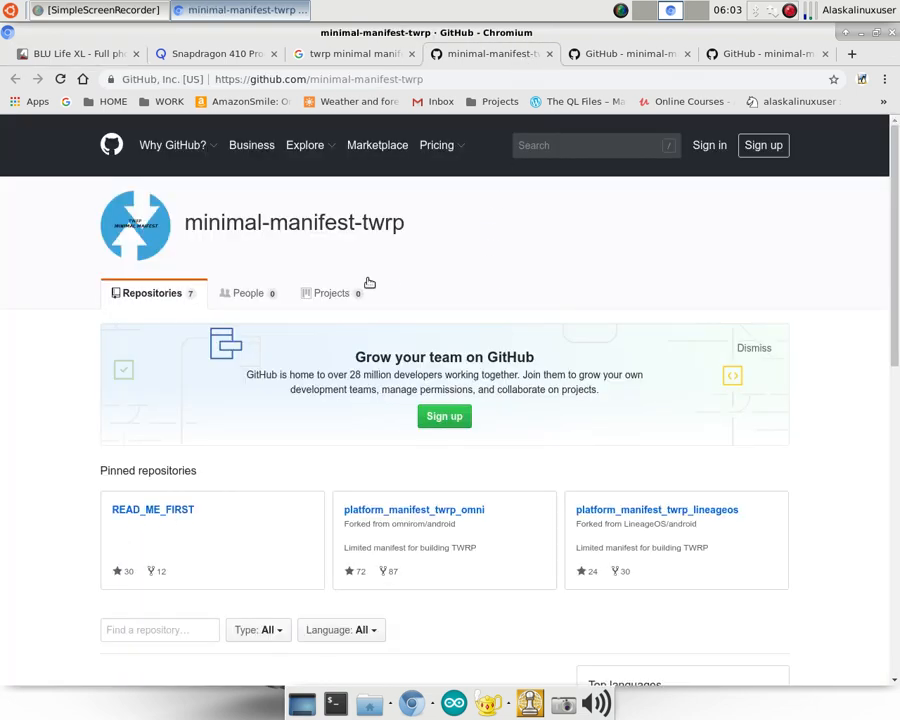
mouse_move(544, 254)
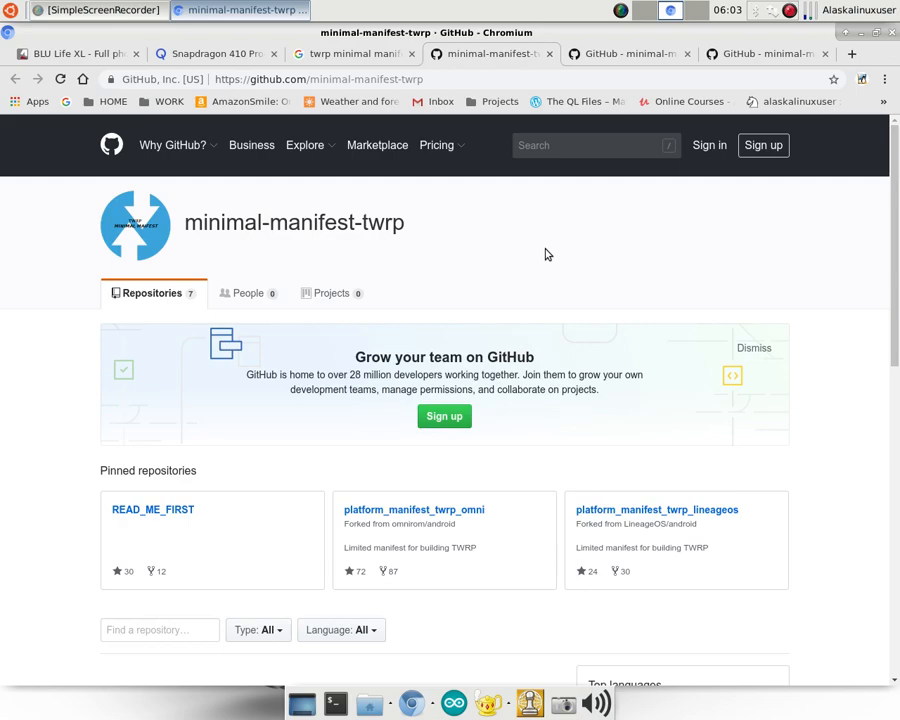
Peek at the platform_manifest_twrp_omni repository, then return to the BLU Life XL specifications
left_click(412, 510)
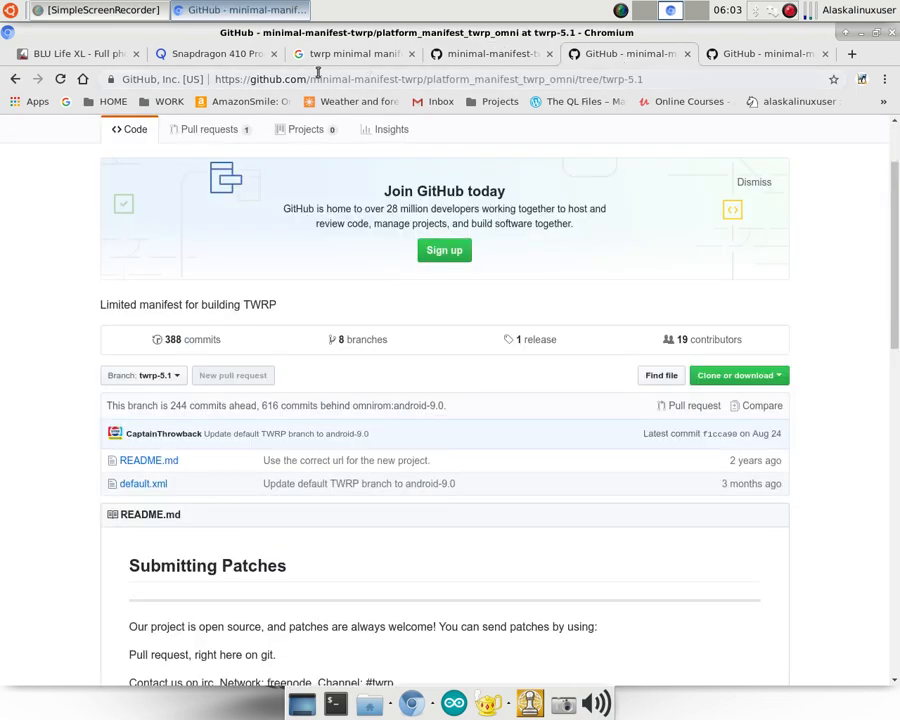
left_click(76, 52)
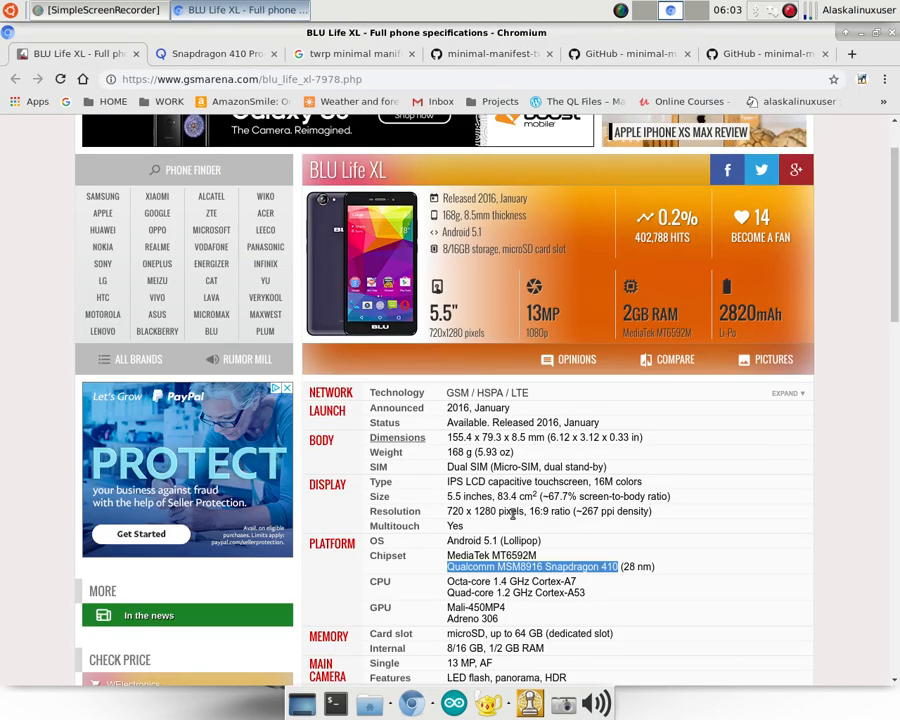
mouse_move(830, 536)
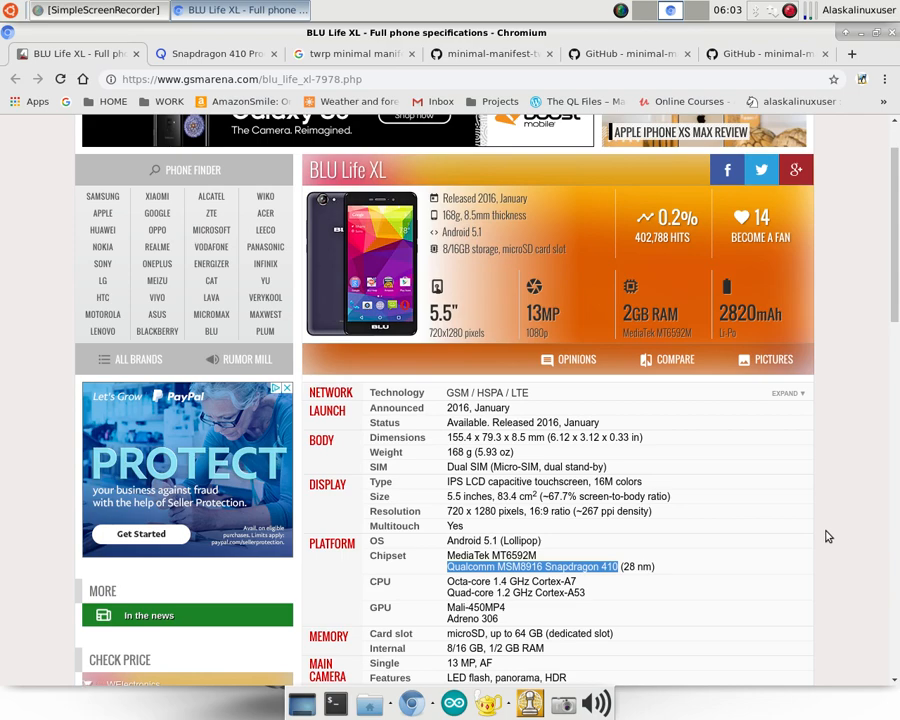
mouse_move(824, 536)
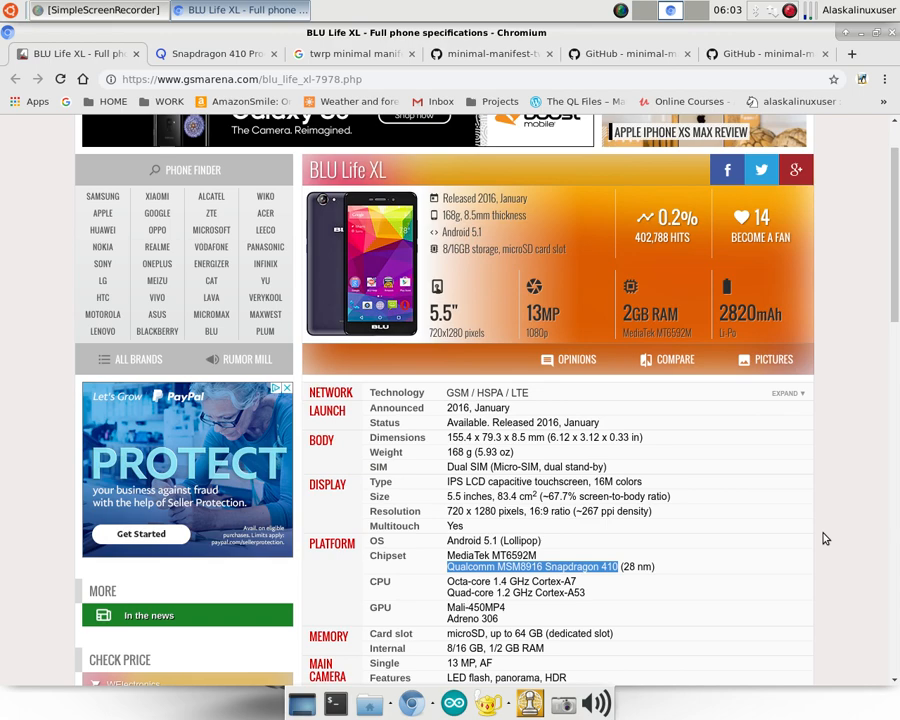